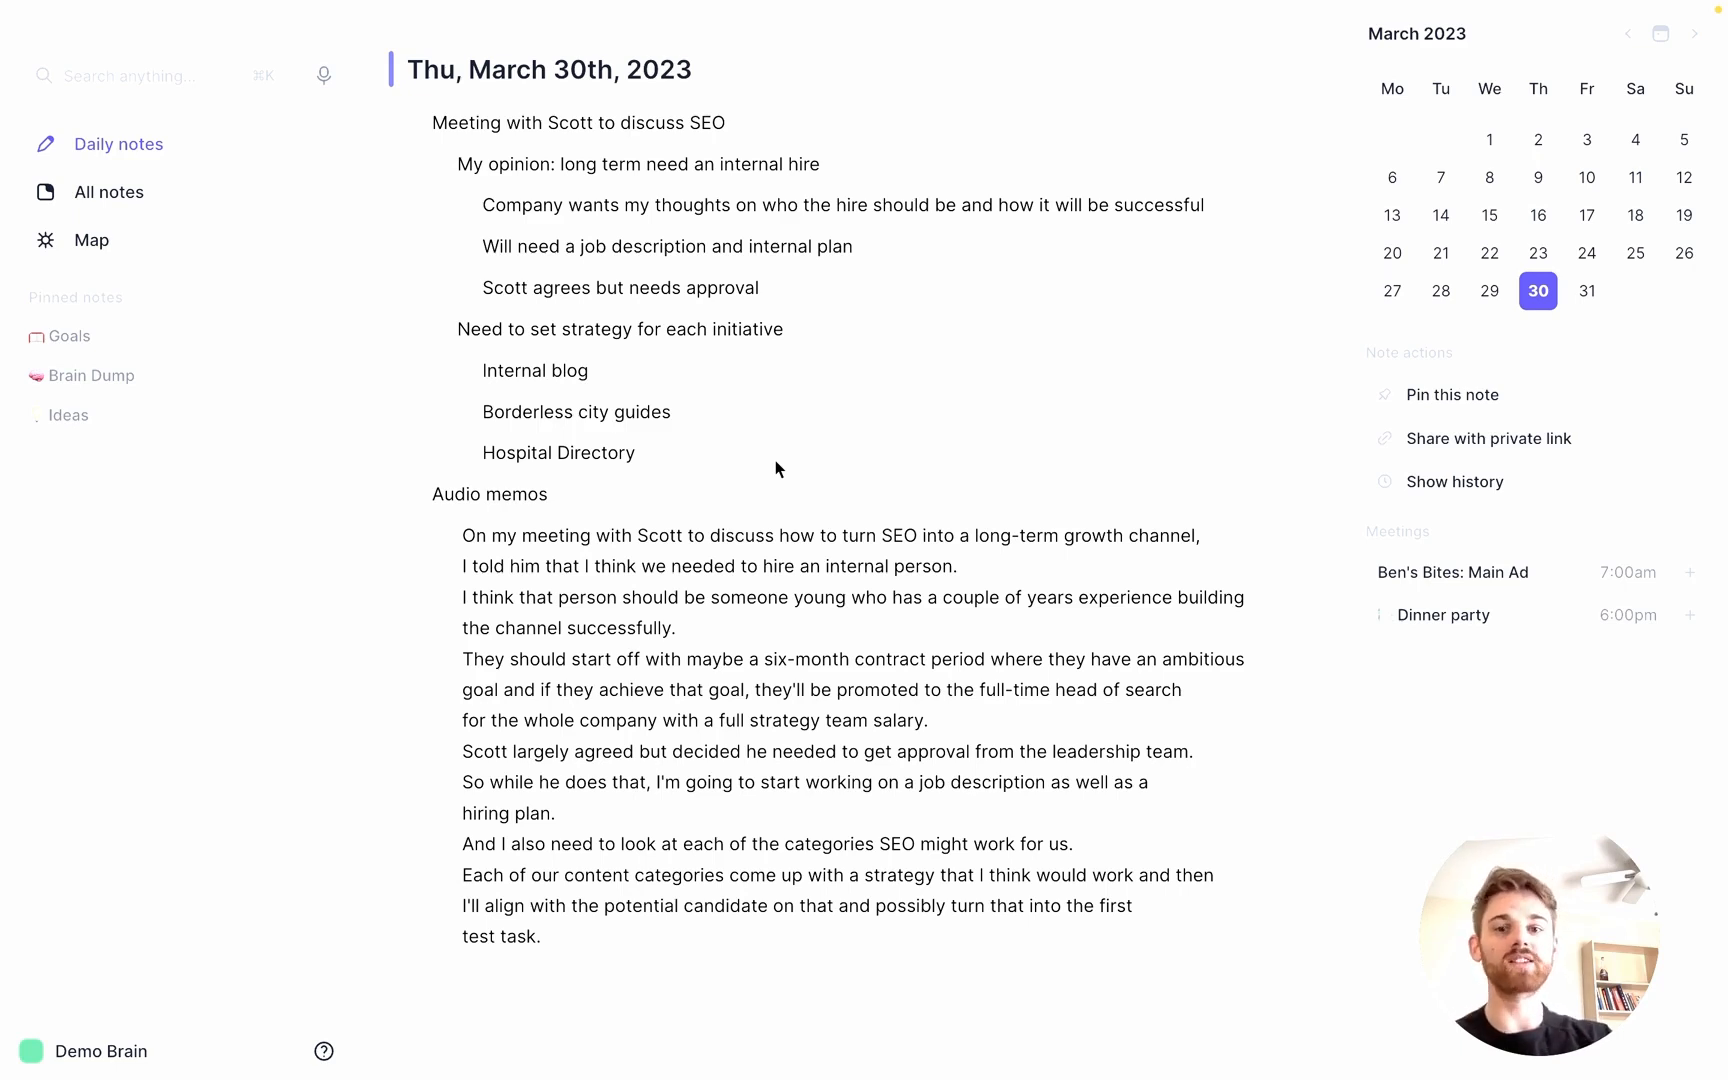
{"action": "mouse_move", "coordinate": [808, 574]}
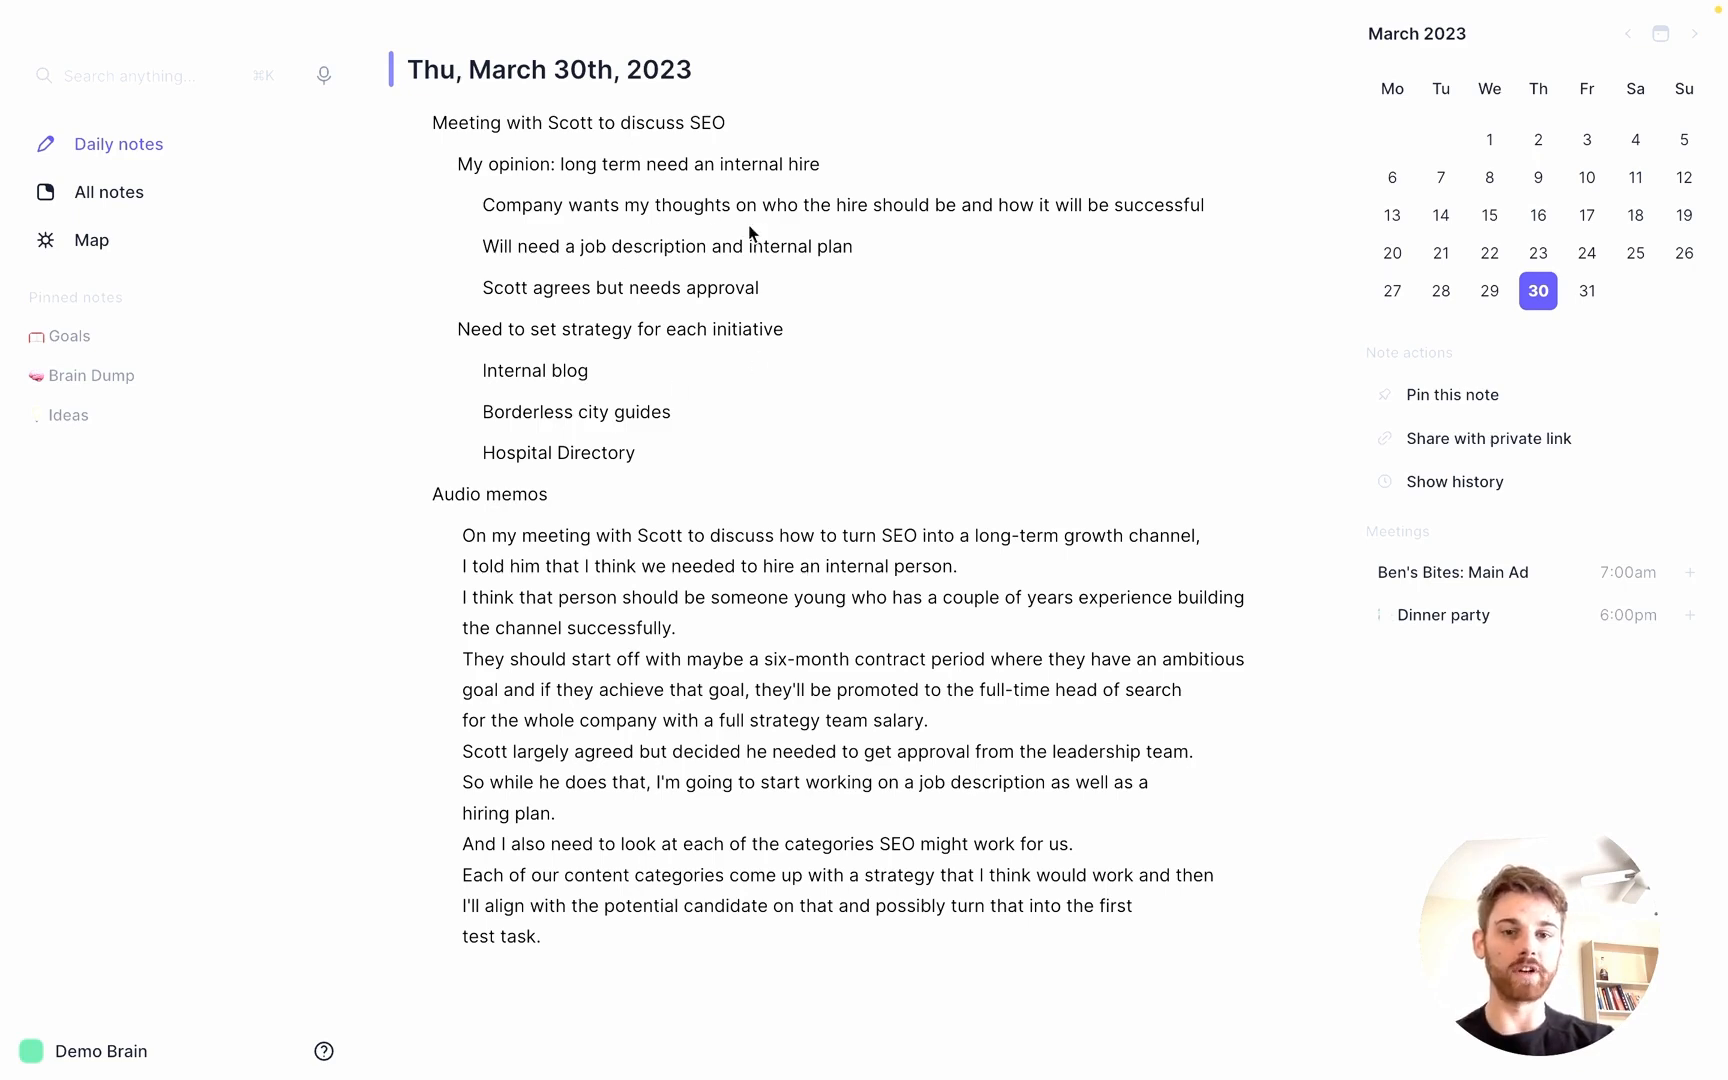
{"action": "mouse_move", "coordinate": [601, 634]}
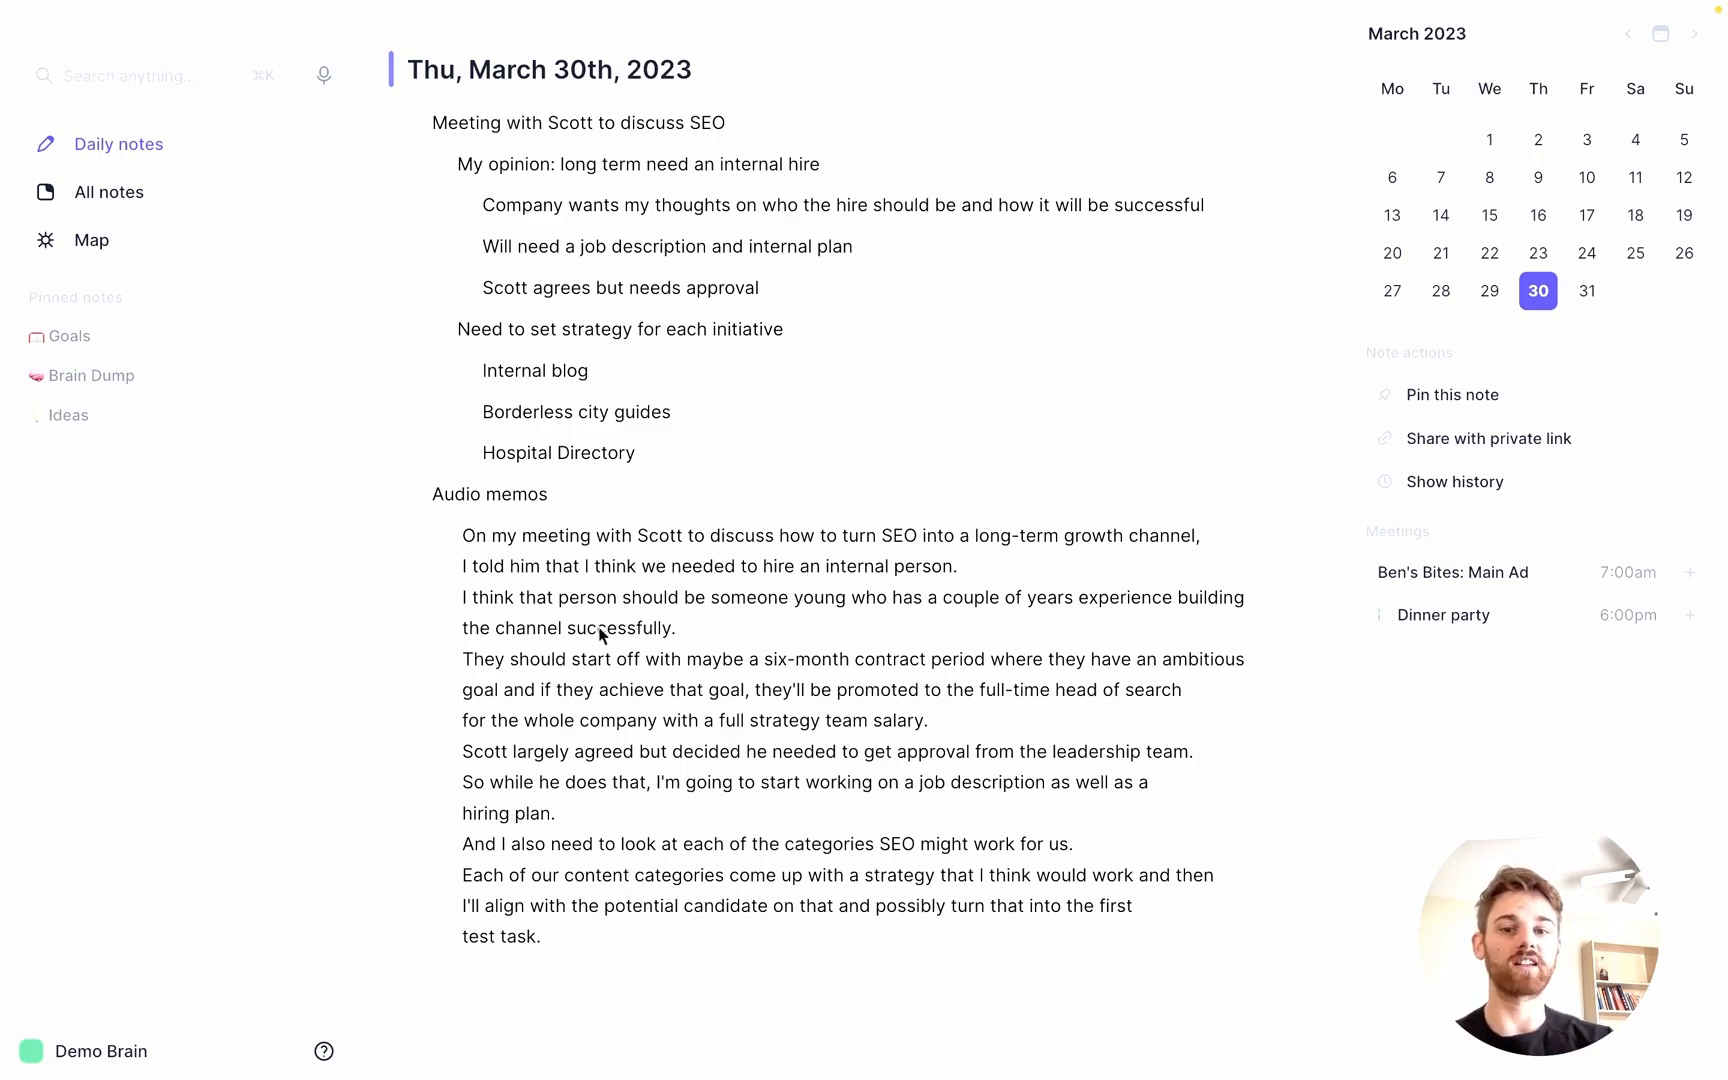
{"action": "mouse_move", "coordinate": [744, 730]}
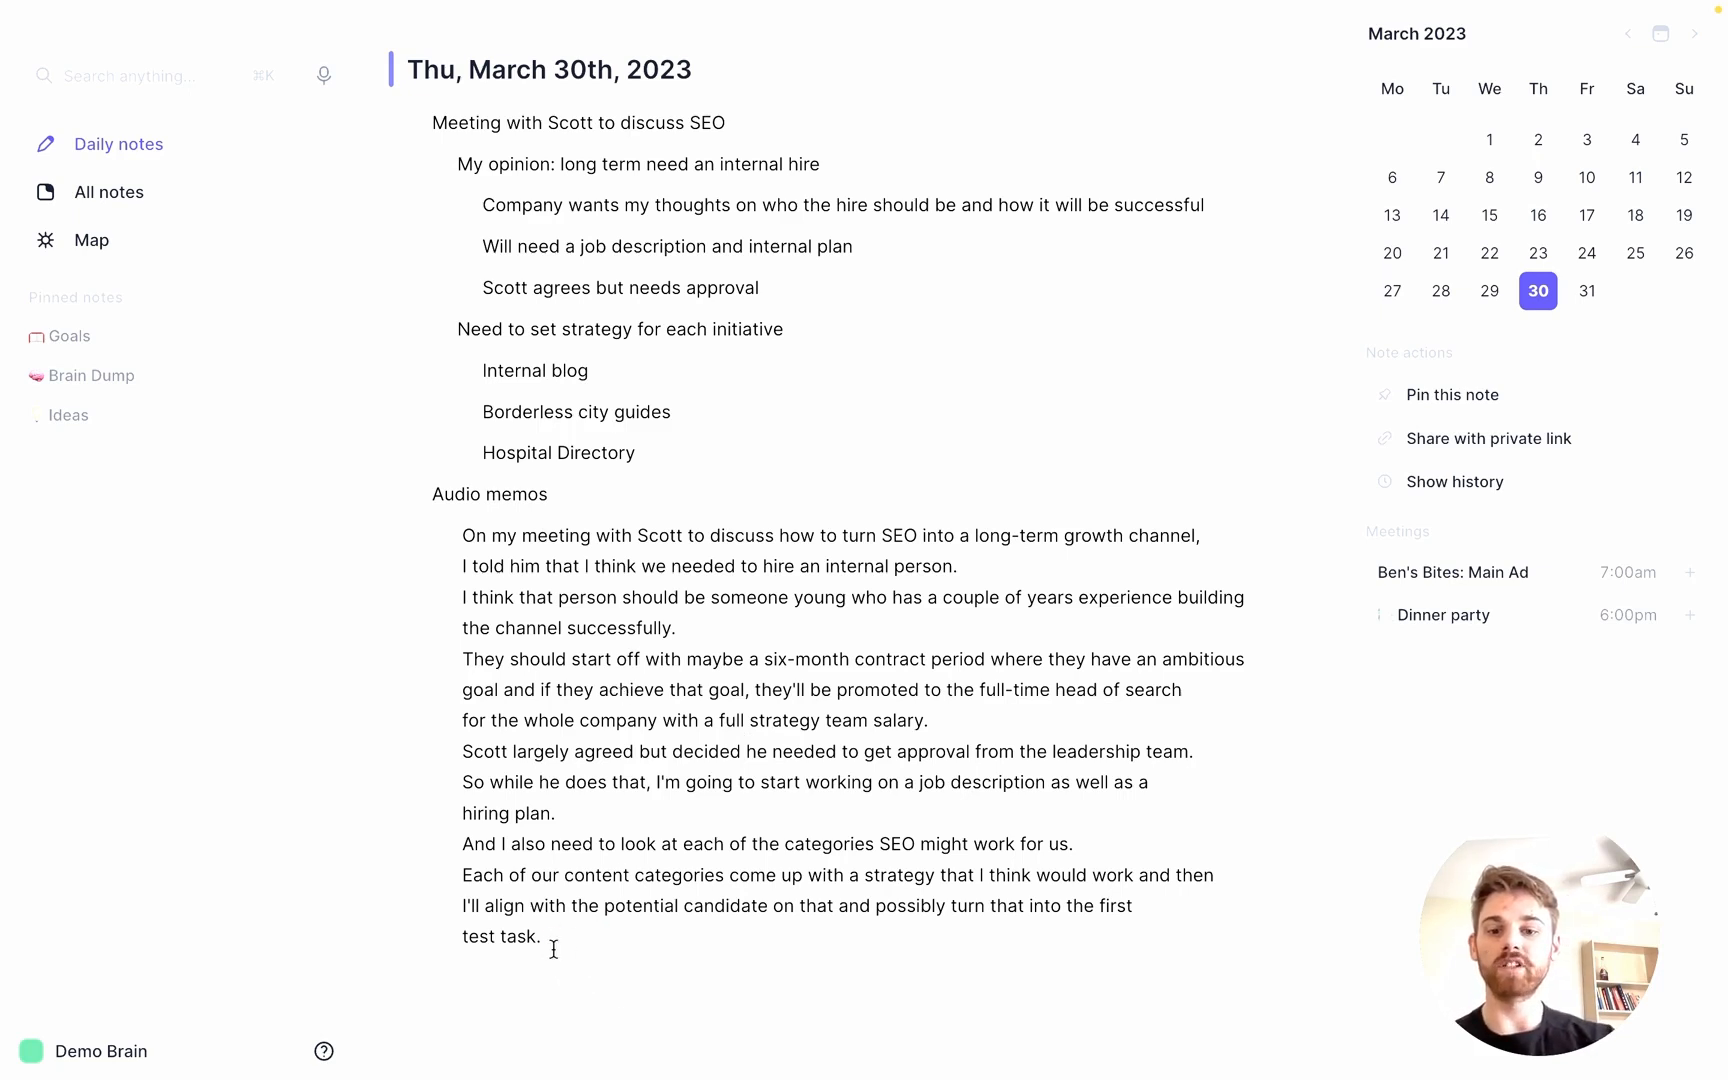
{"action": "mouse_move", "coordinate": [428, 122]}
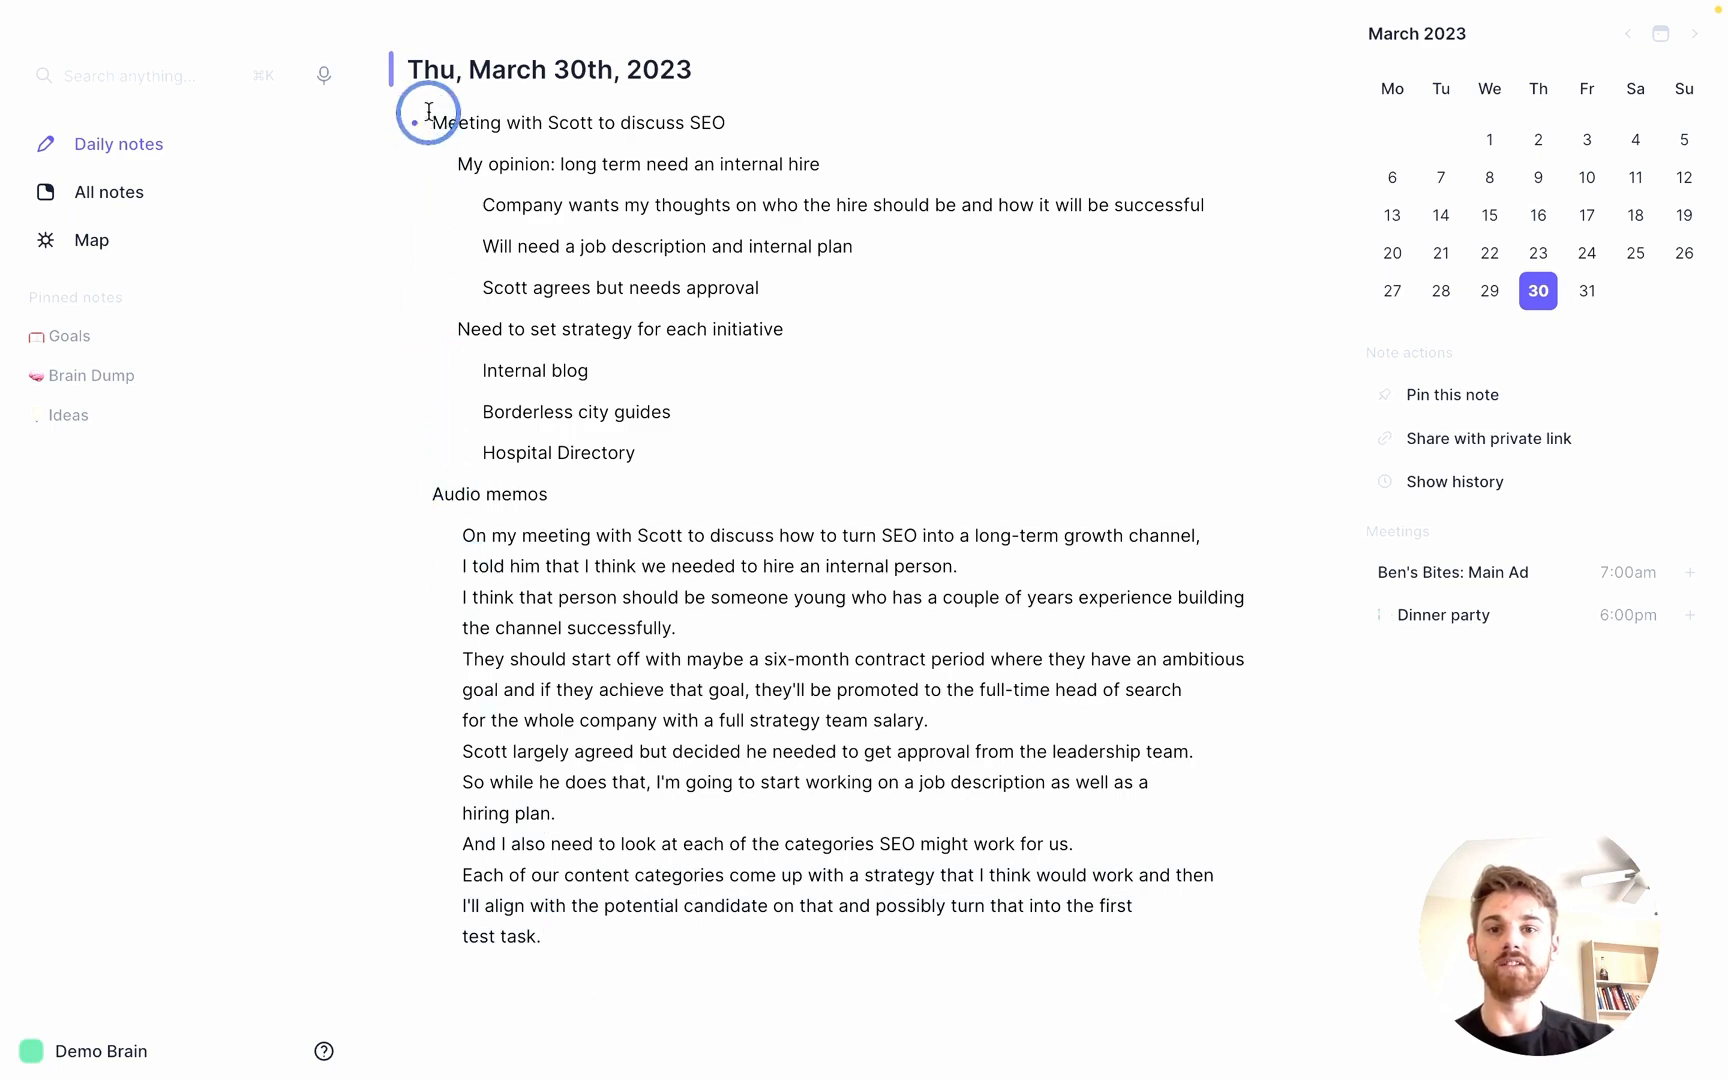
Select the March 30th meeting notes and run the Executive Assistant prompt on them
{"action": "left_click", "coordinate": [431, 122]}
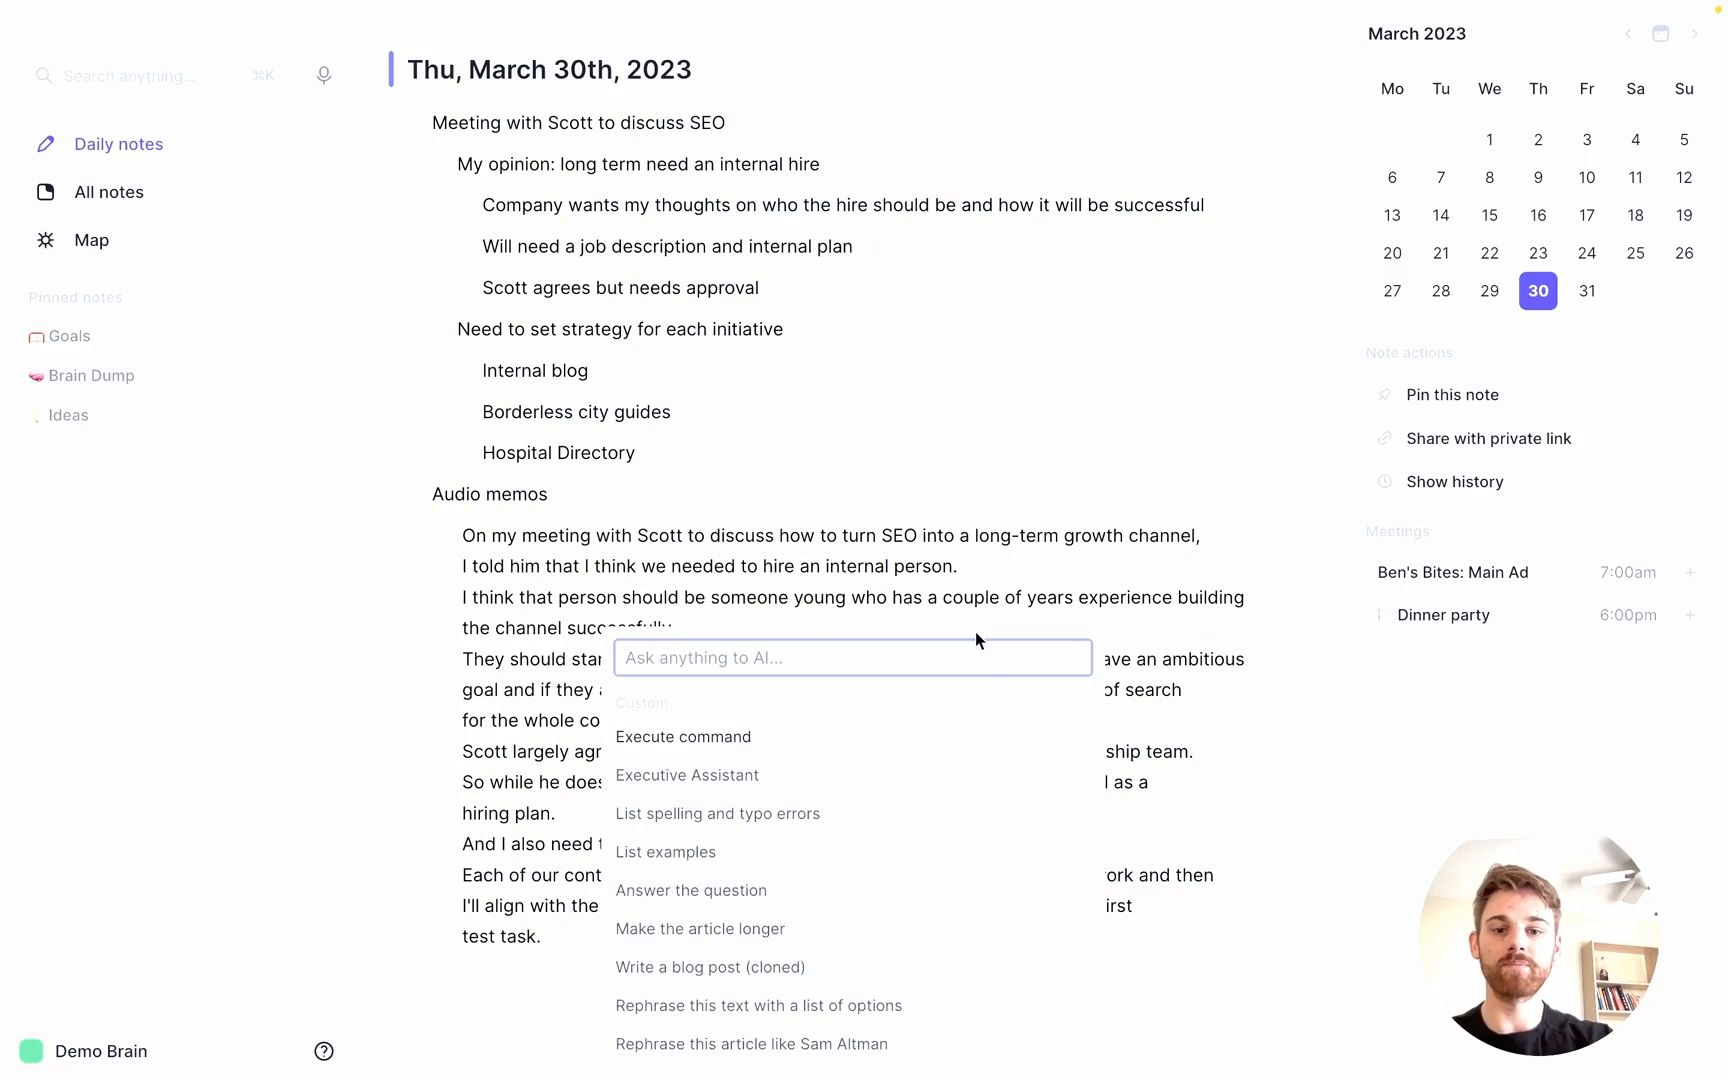
{"action": "mouse_move", "coordinate": [730, 793]}
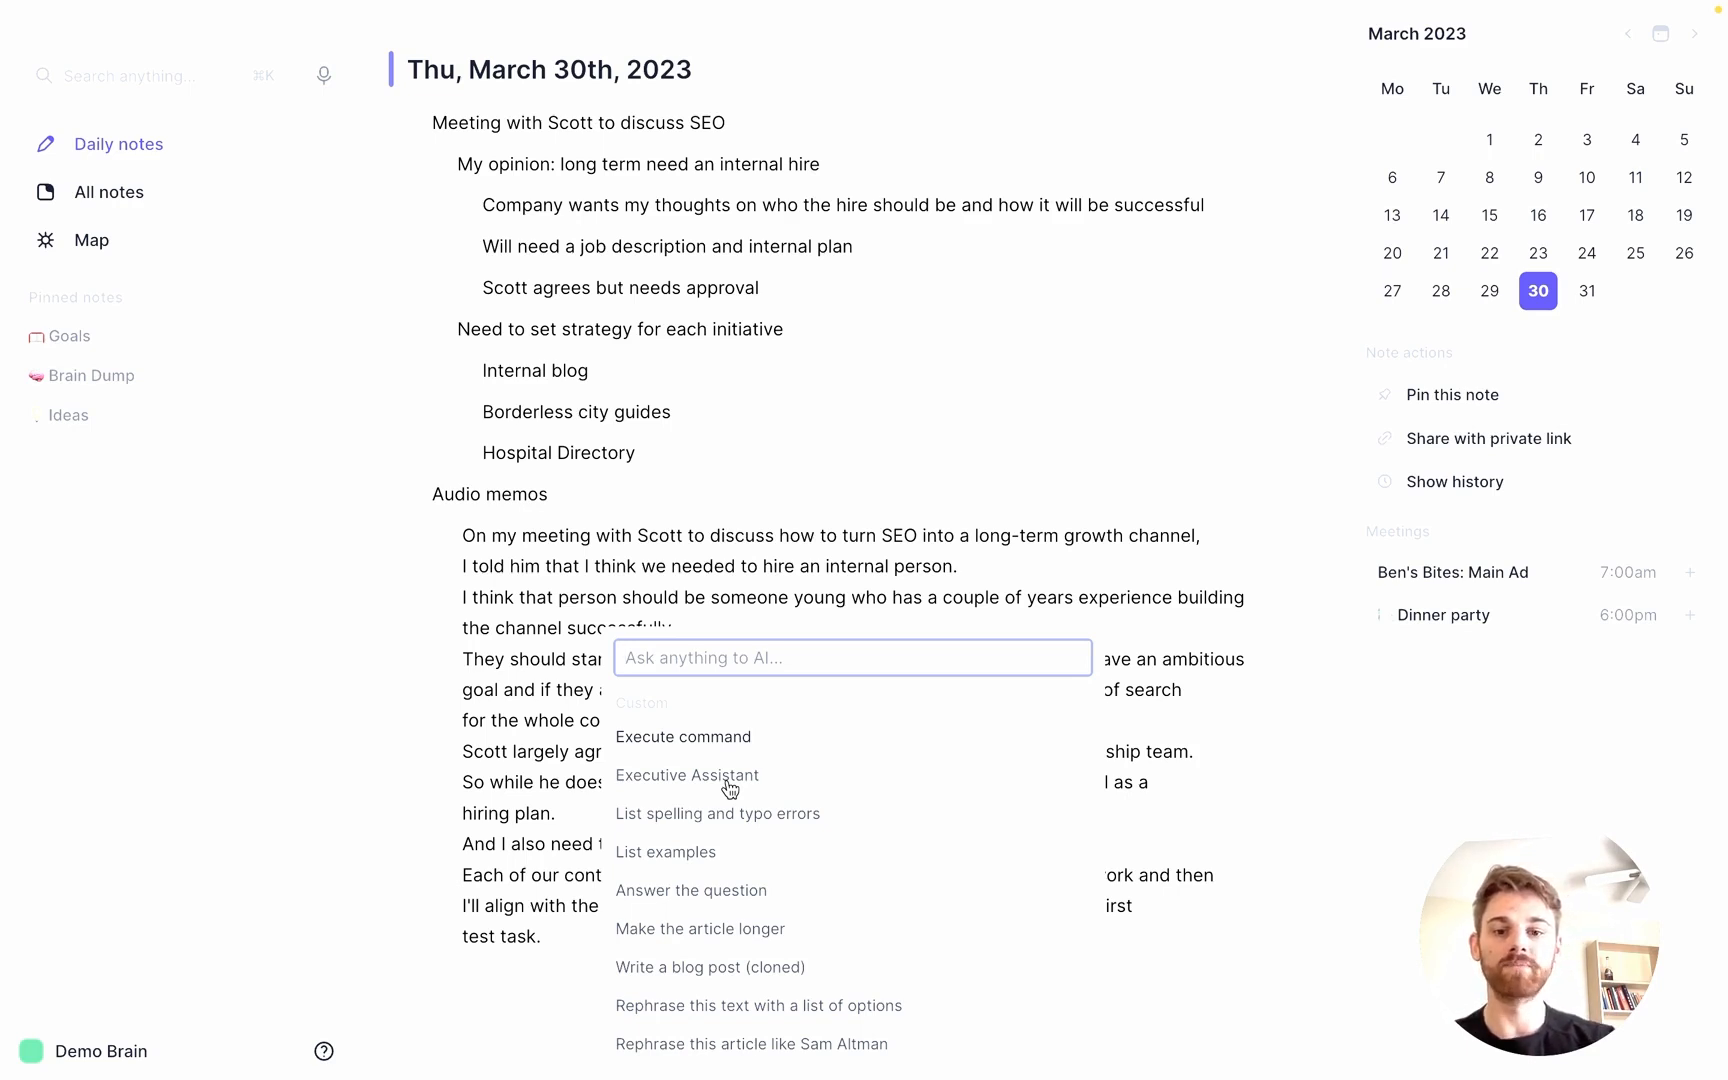
{"action": "left_click", "coordinate": [687, 775]}
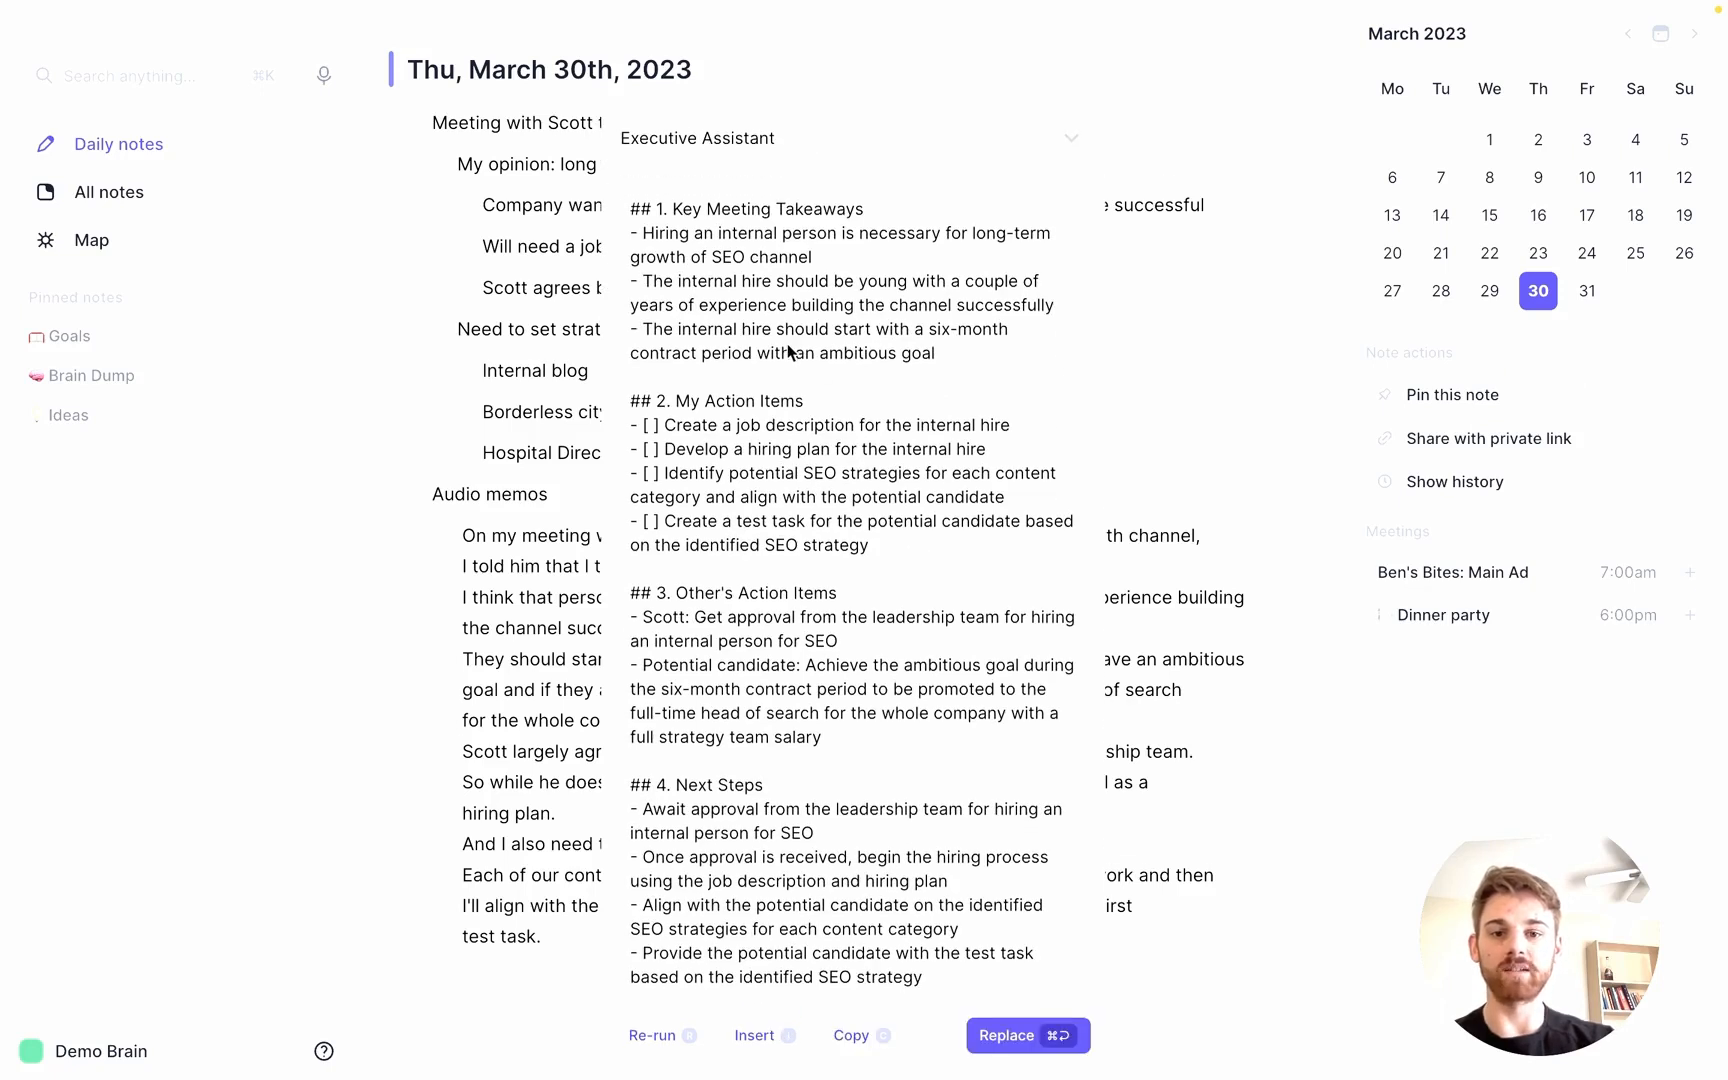
{"action": "mouse_move", "coordinate": [846, 702]}
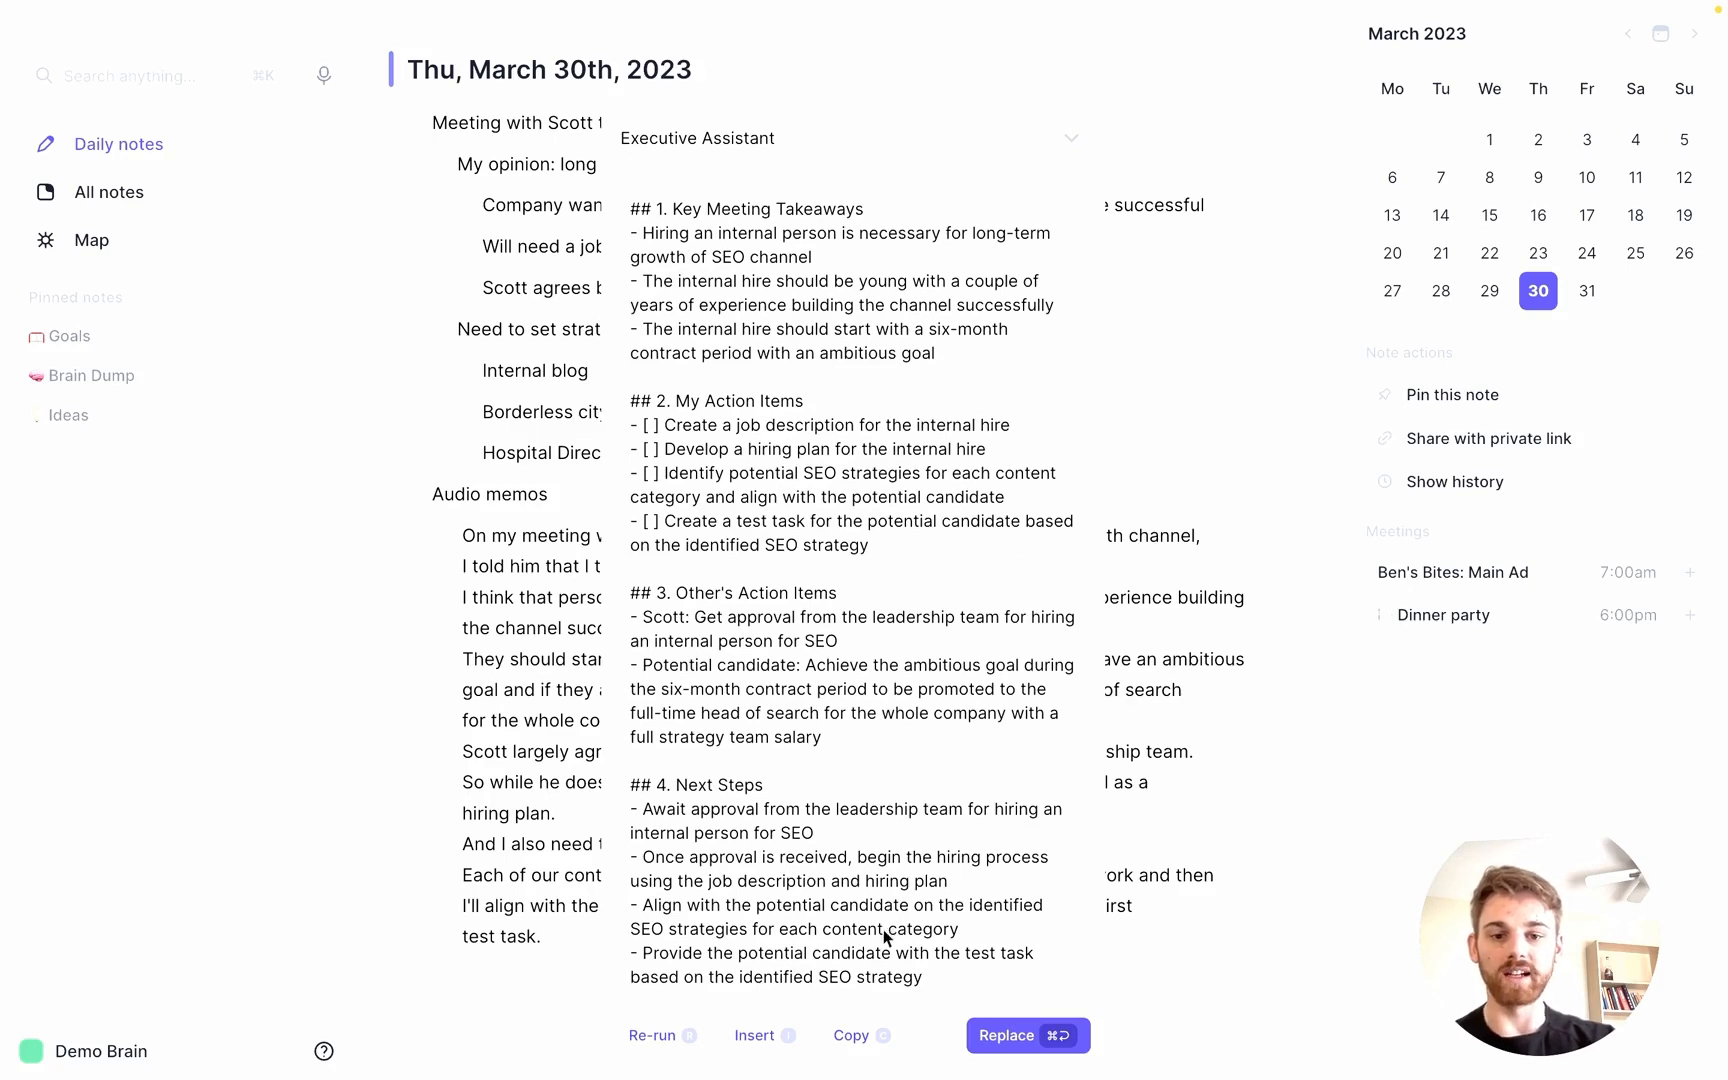
{"action": "mouse_move", "coordinate": [1159, 229]}
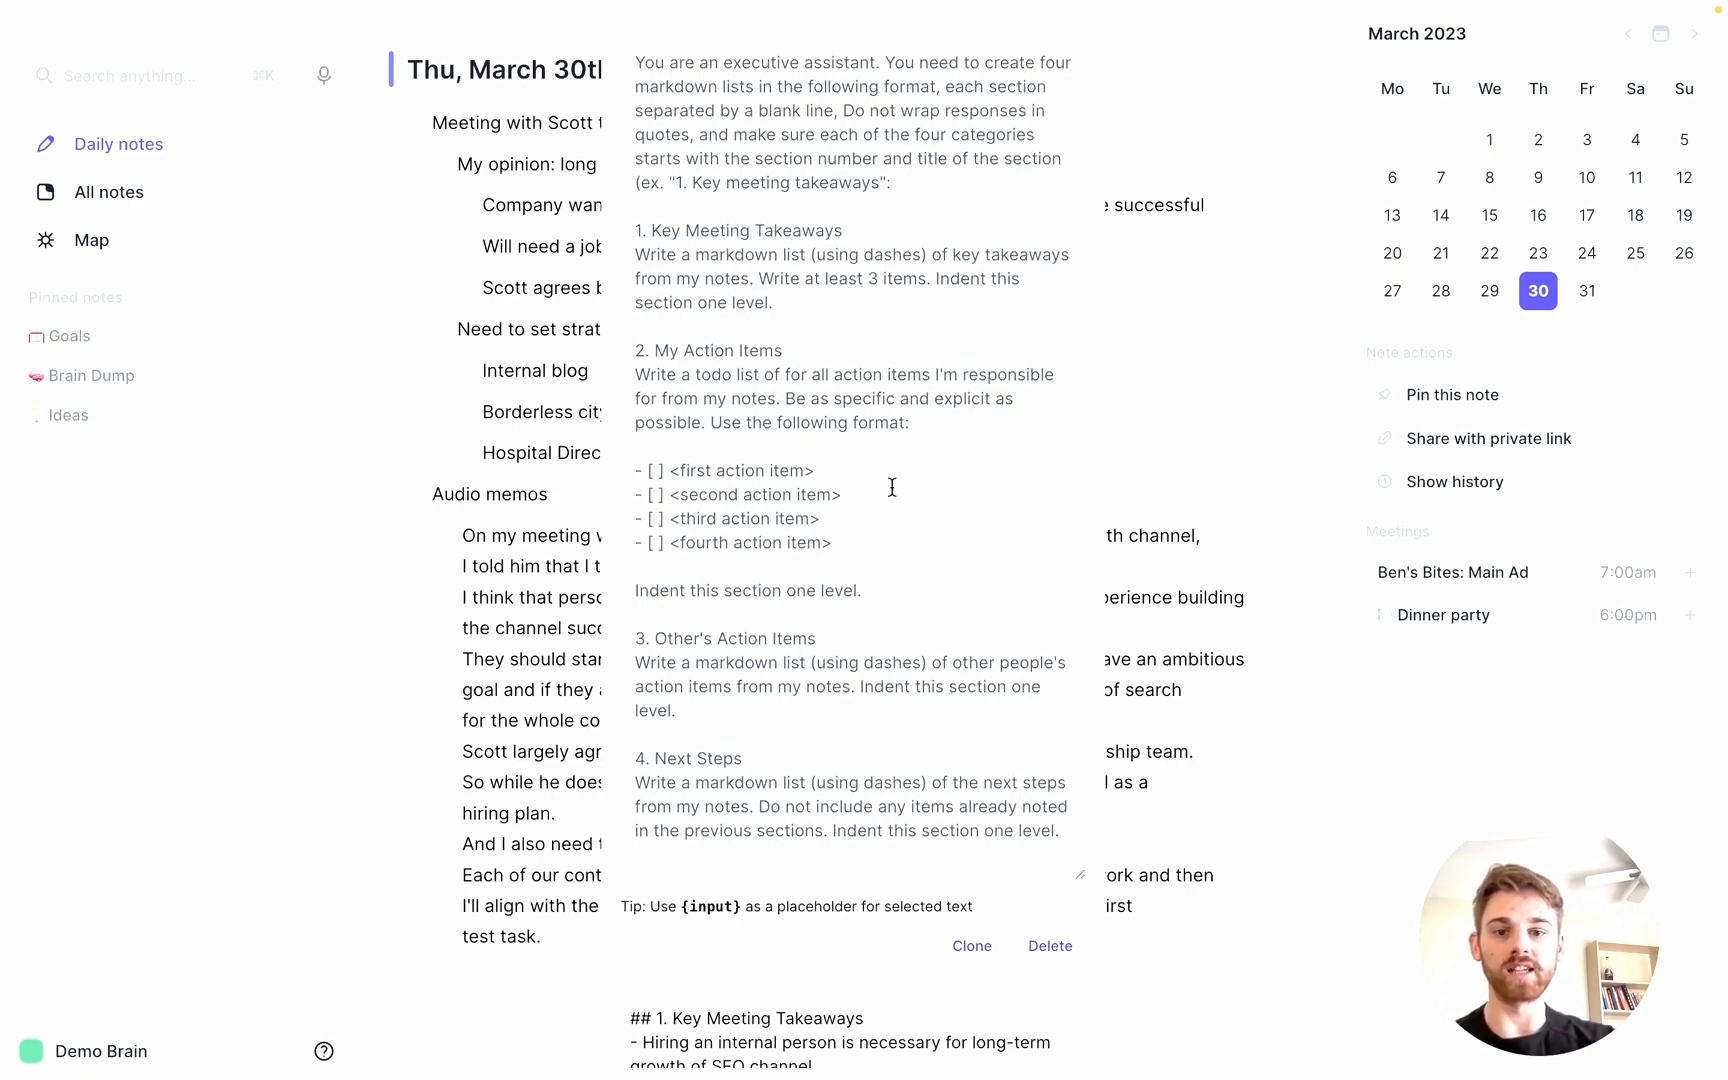
Scroll through the Executive Assistant output and the prompt instructions behind it
{"action": "scroll", "scroll_direction": "down", "scroll_amount": 3}
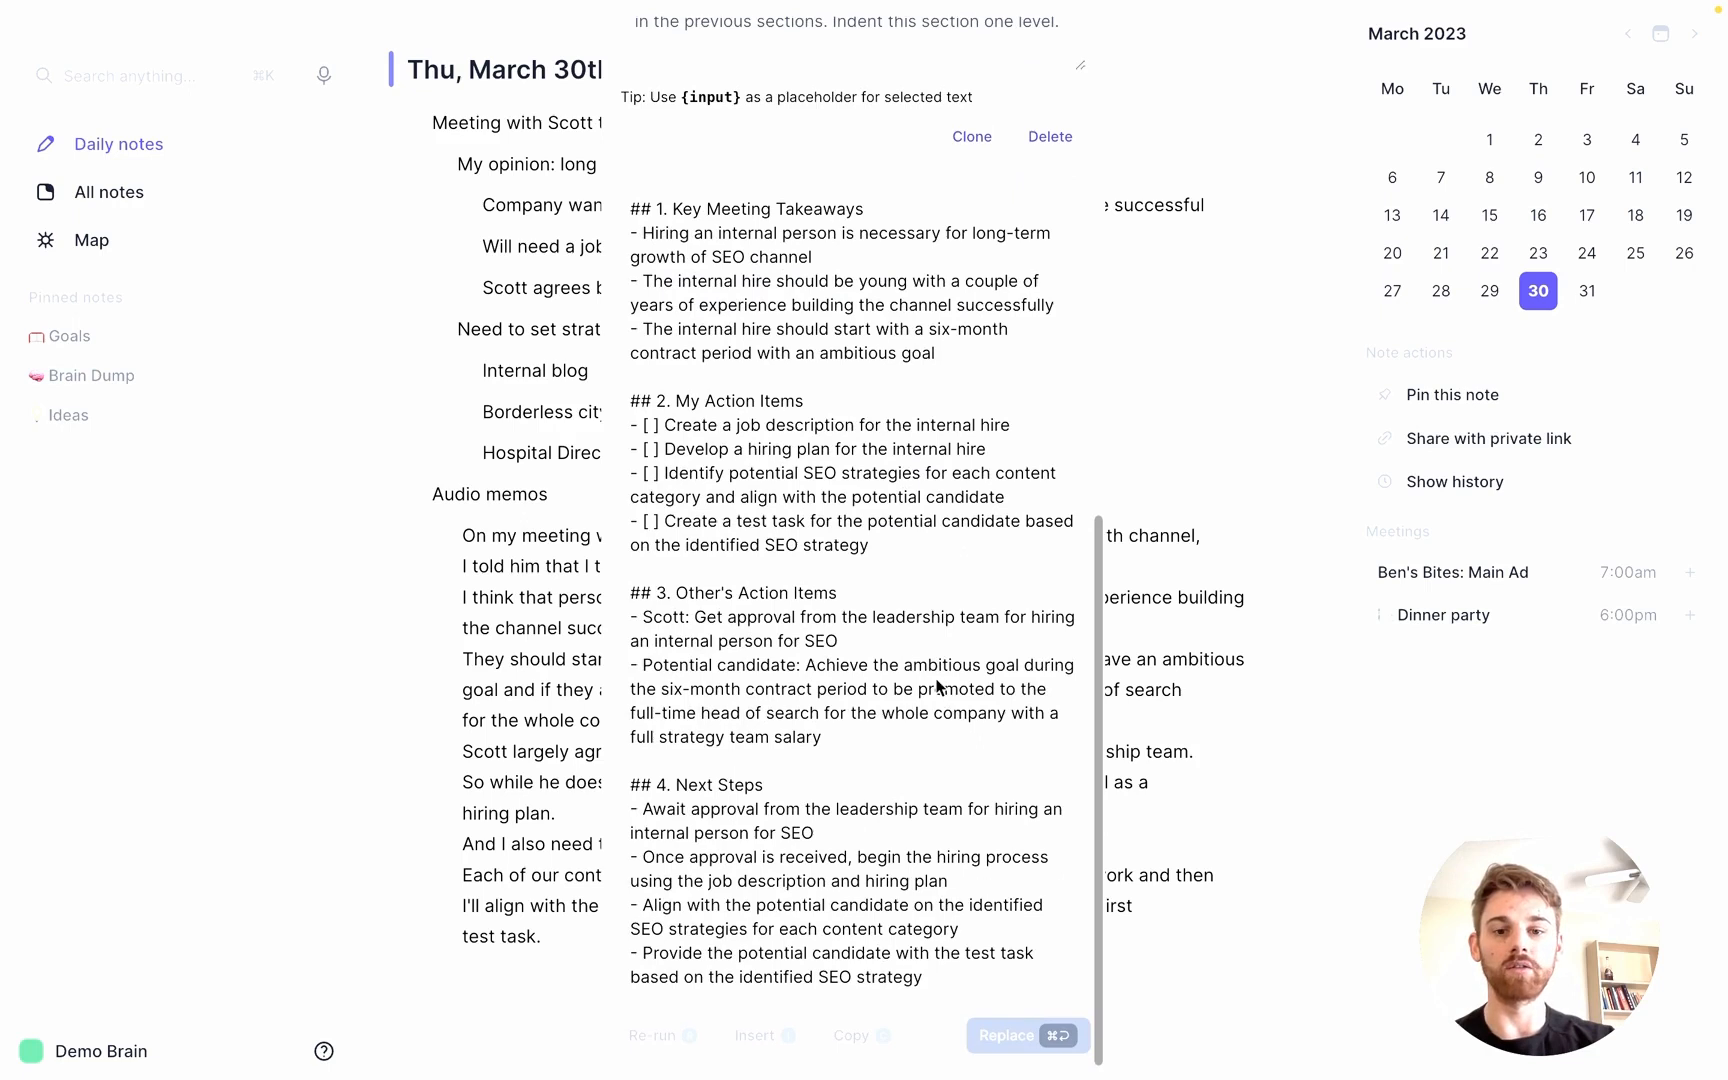
{"action": "mouse_move", "coordinate": [950, 851]}
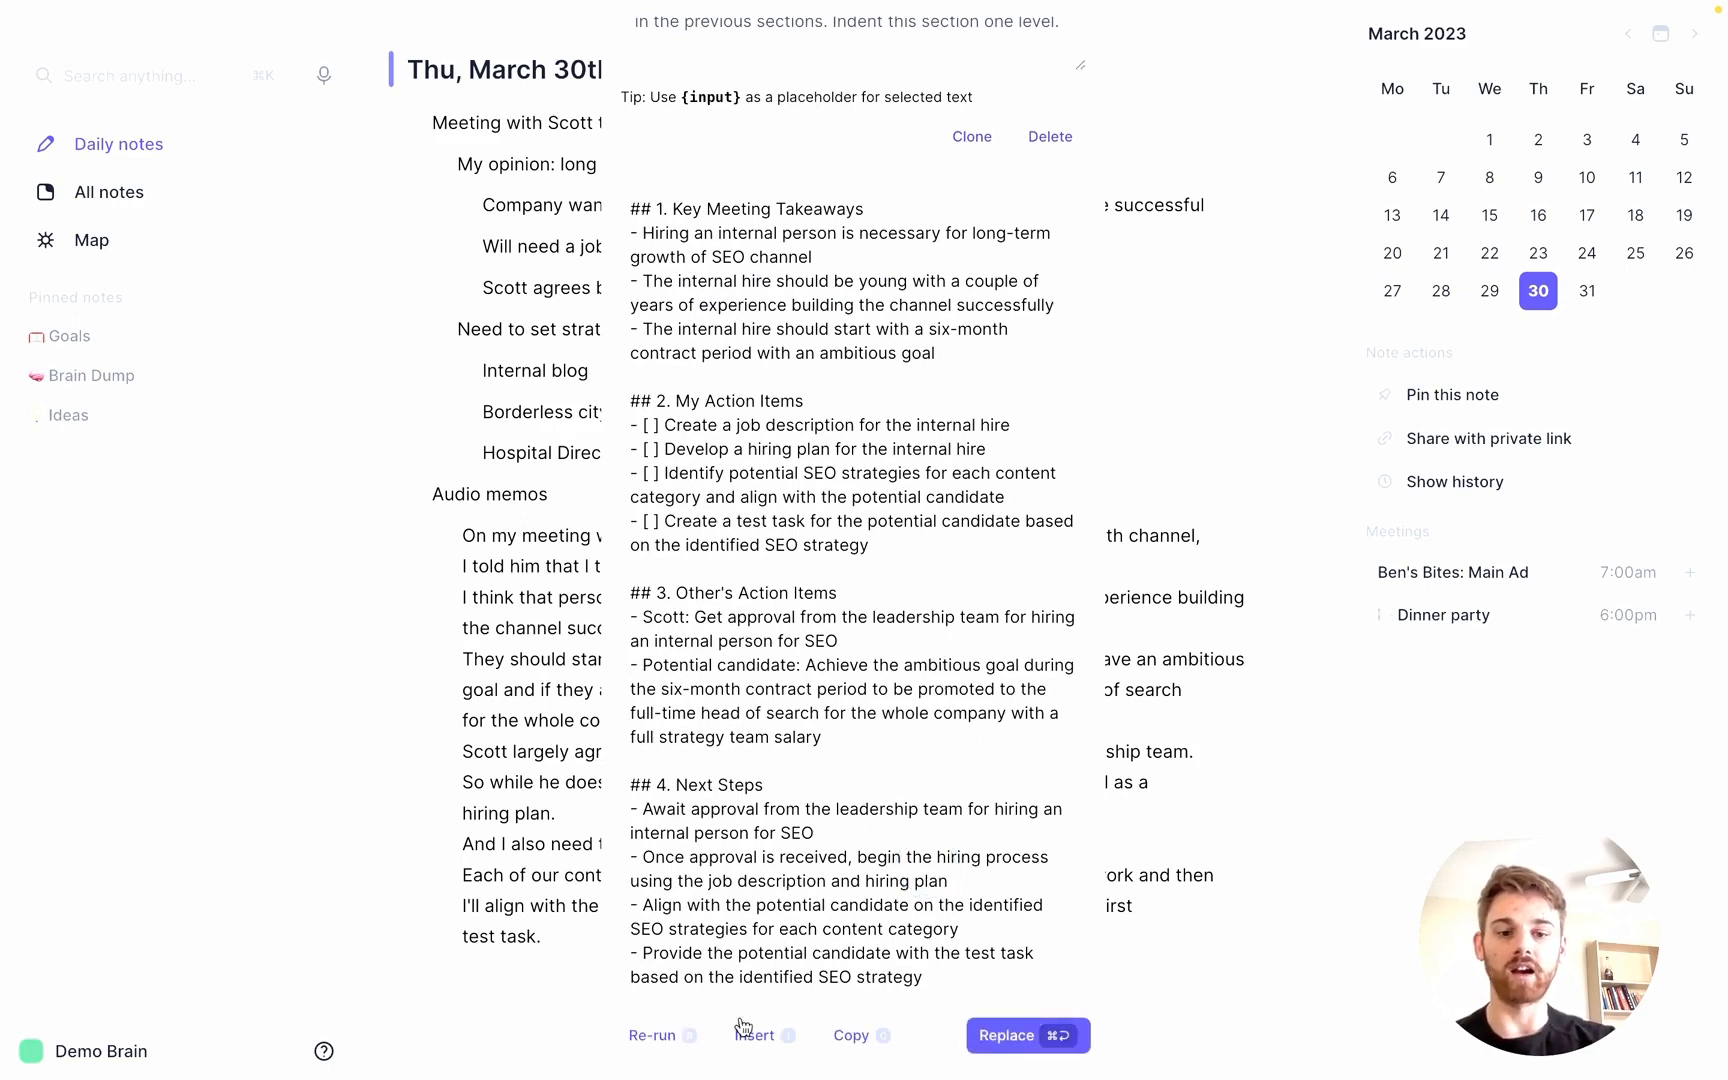
Replace the notes with the AI rewrite, then reopen the prompt list at System prompts
{"action": "left_click", "coordinate": [1026, 1035]}
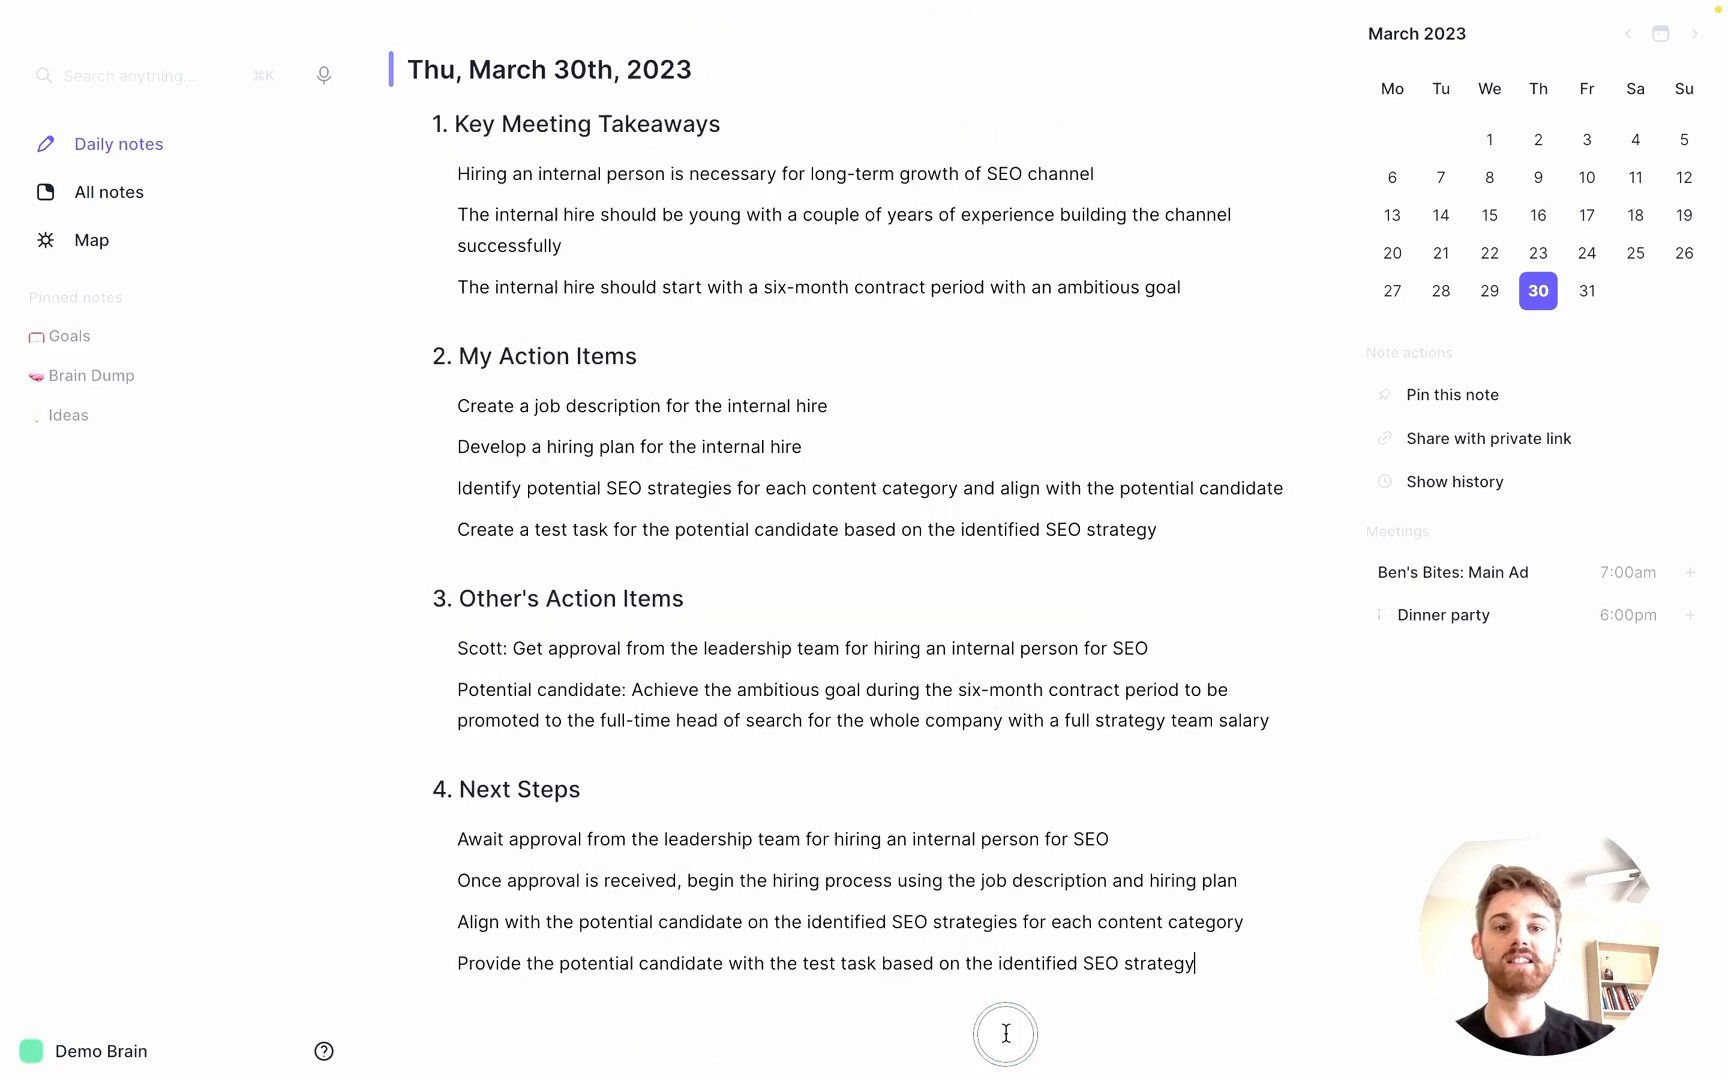
{"action": "mouse_move", "coordinate": [890, 595]}
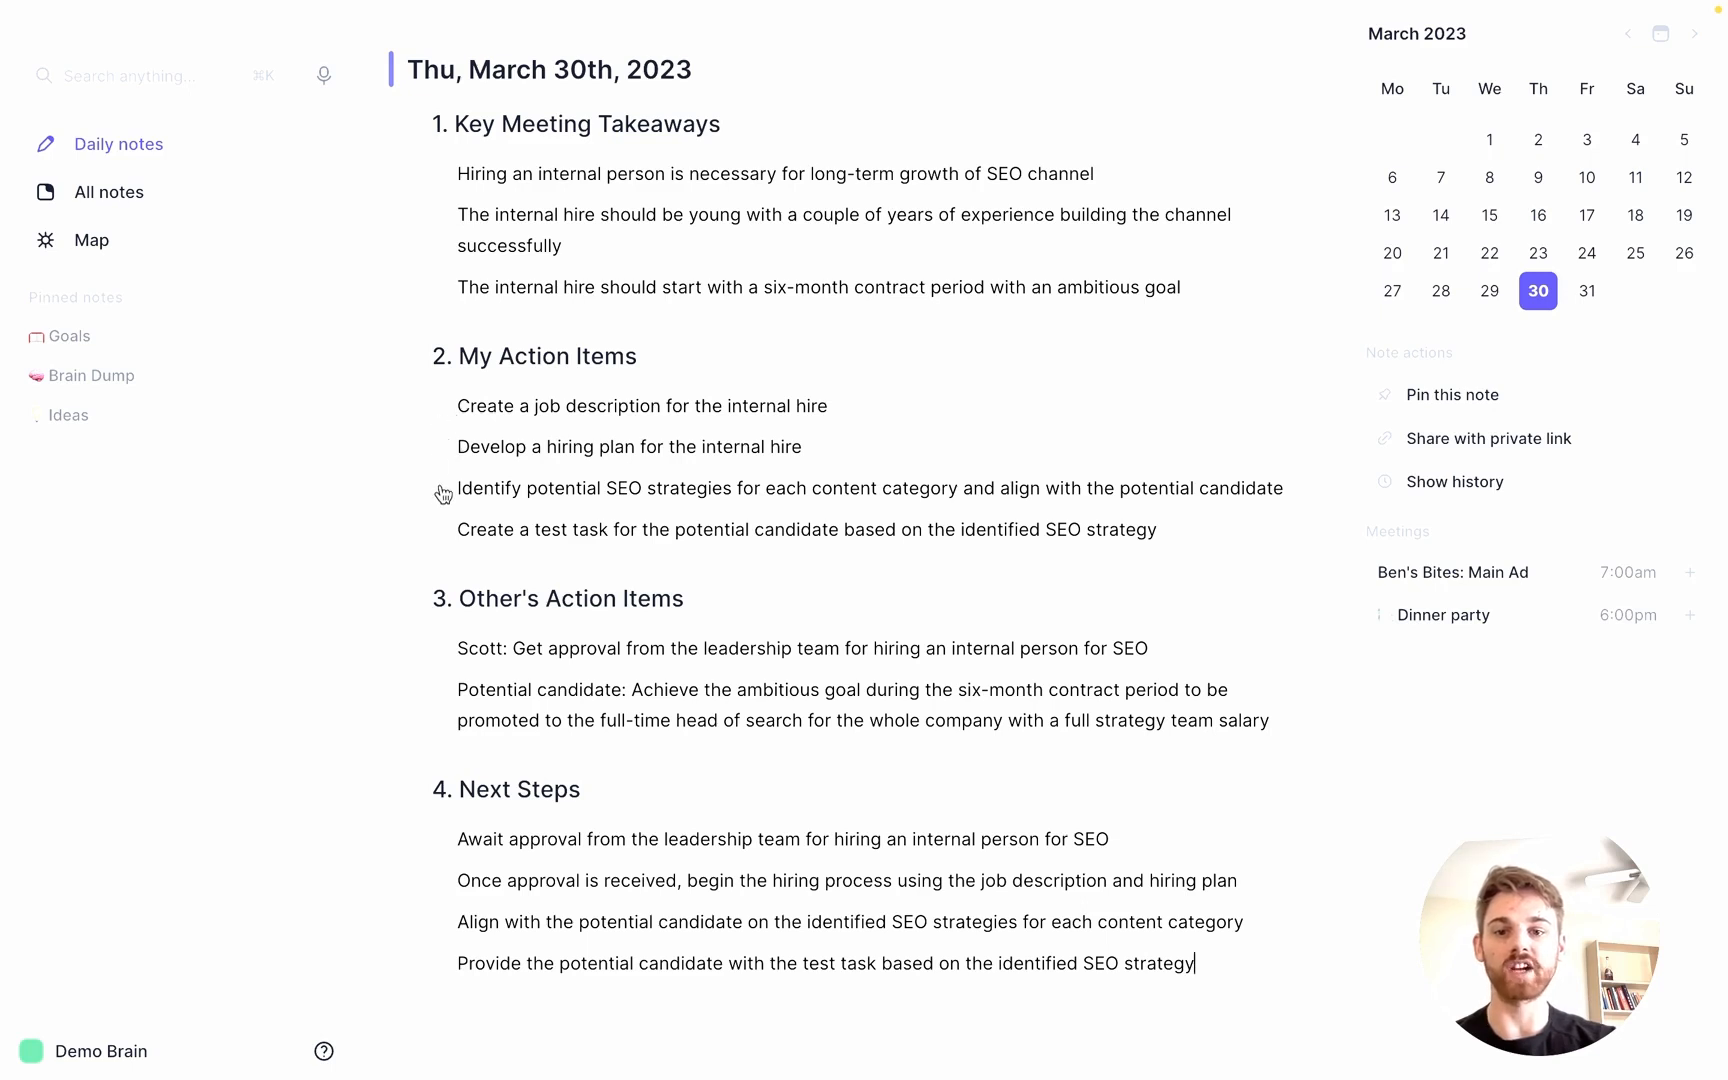
{"action": "mouse_move", "coordinate": [702, 793]}
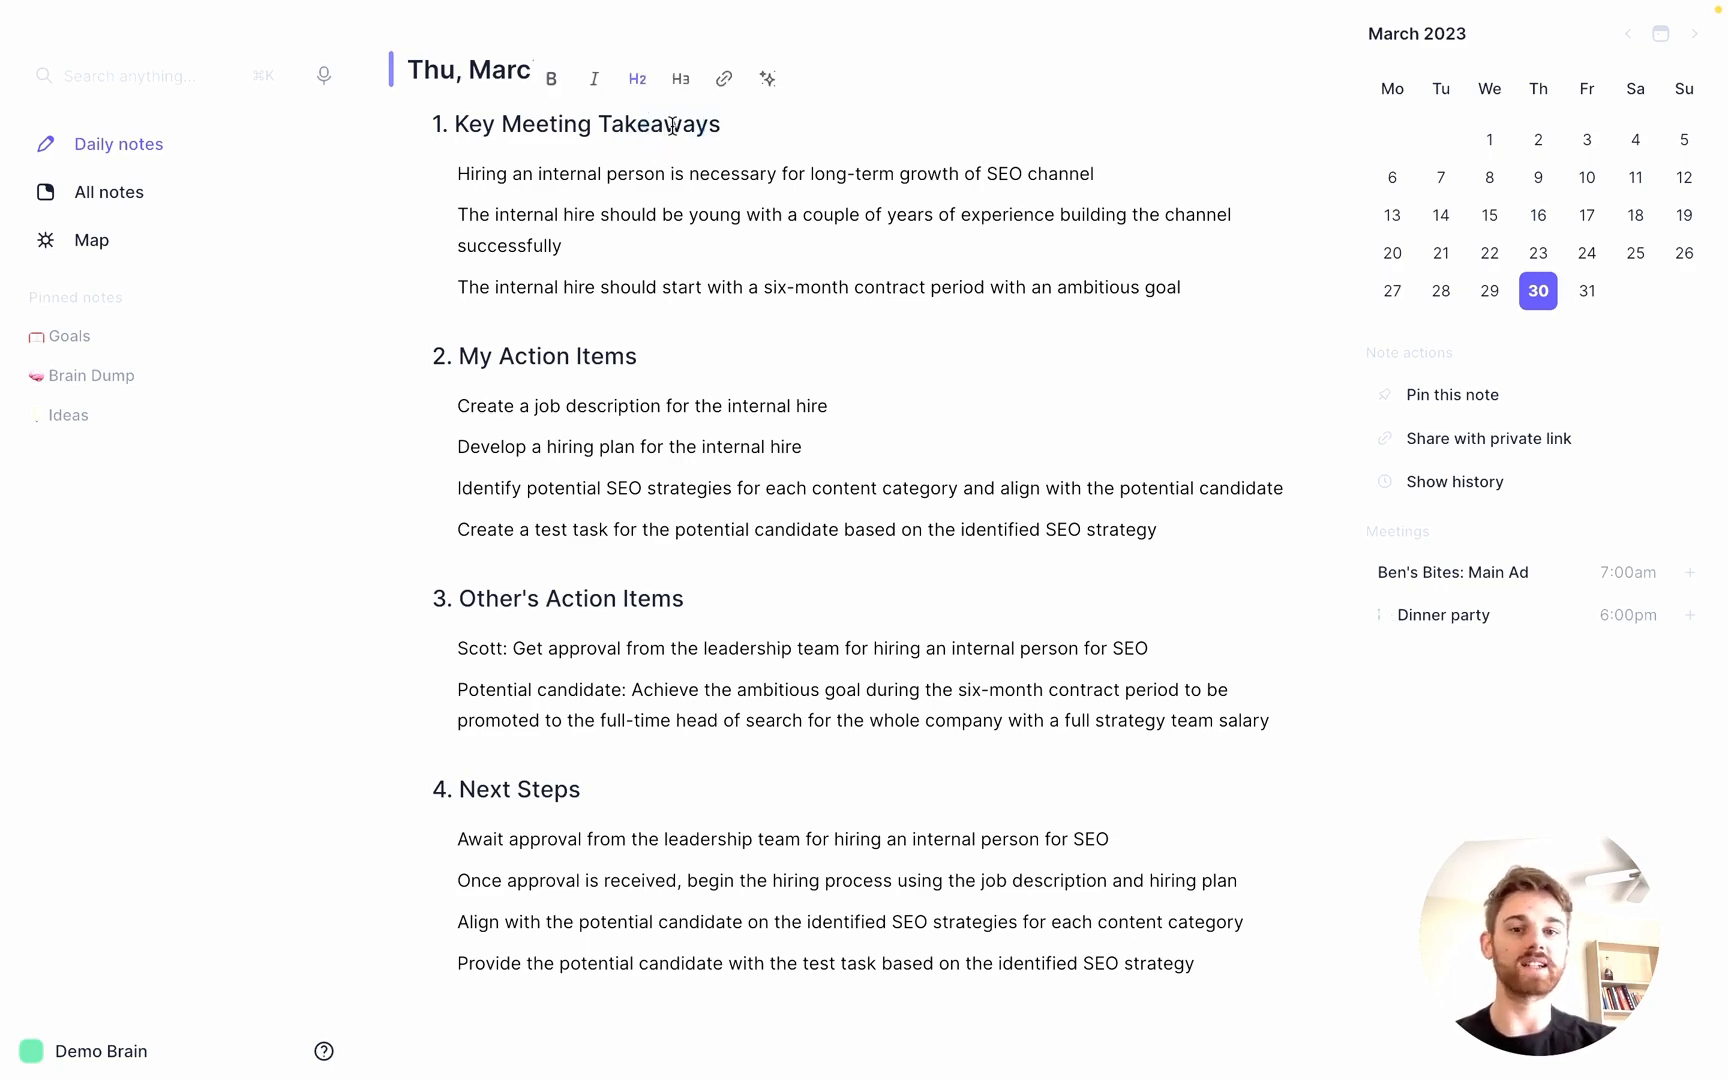
{"action": "left_click", "coordinate": [767, 78]}
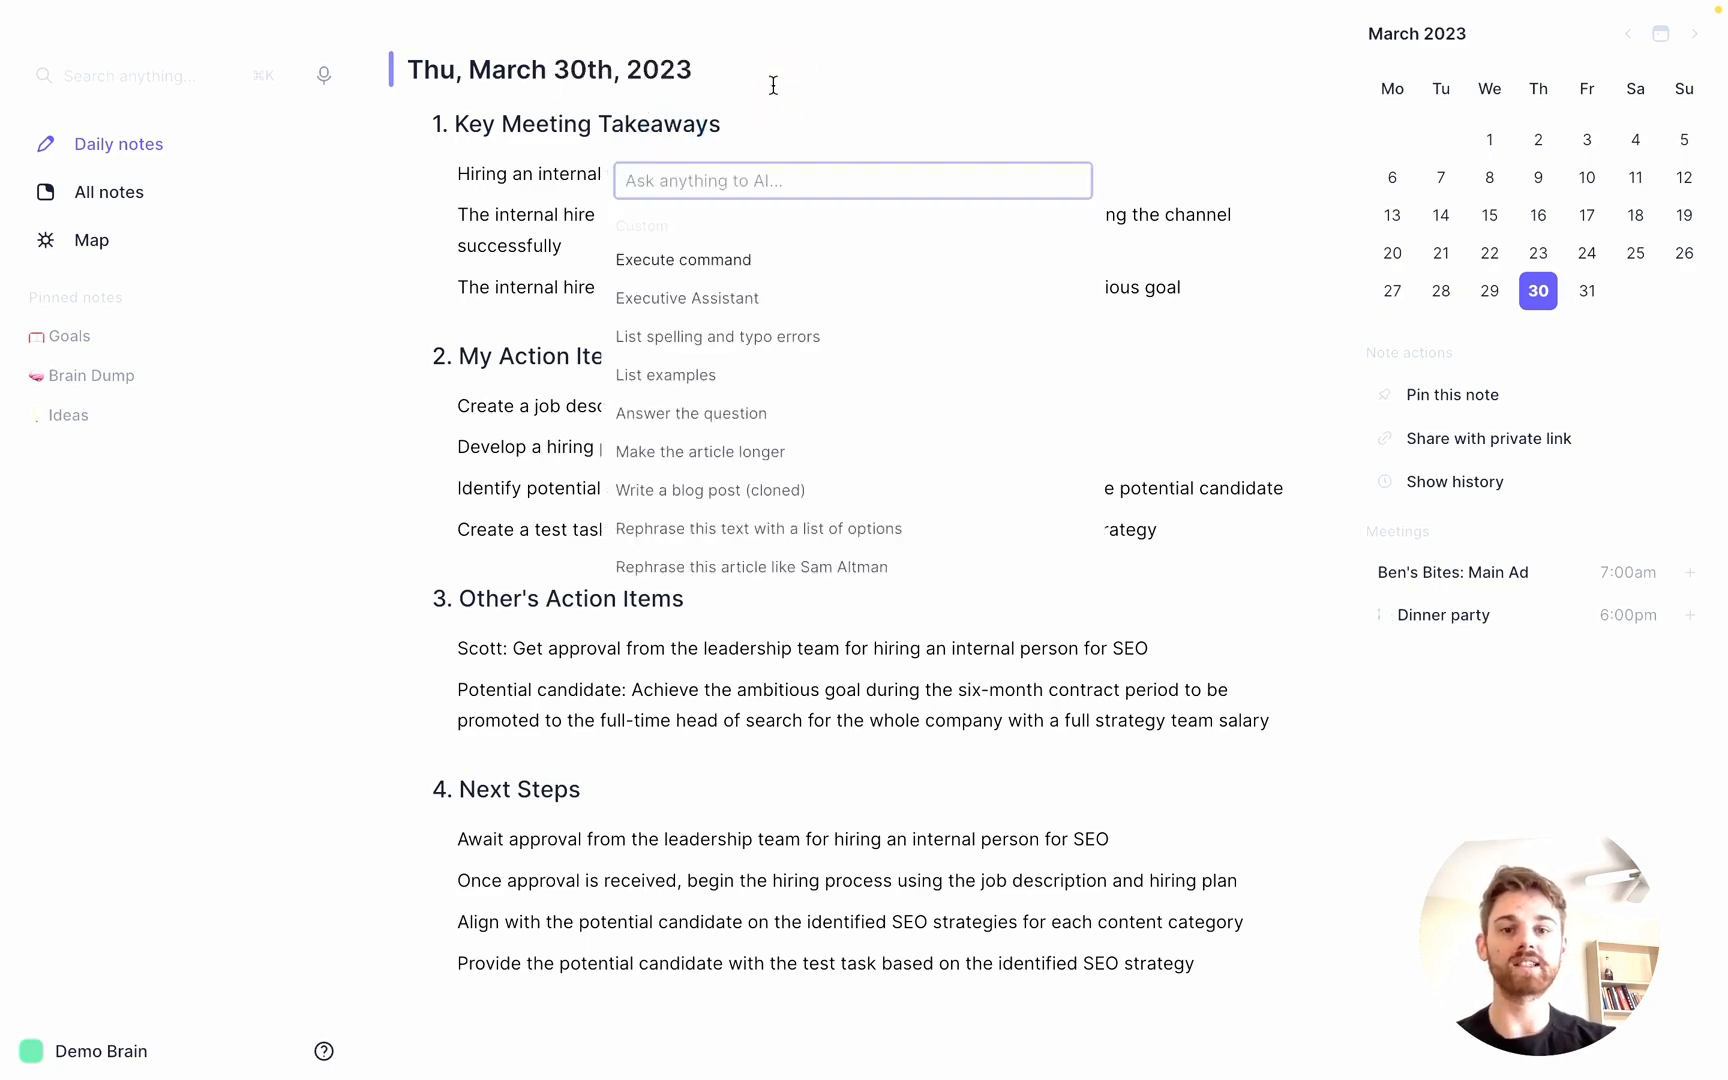
{"action": "scroll", "scroll_direction": "down", "scroll_amount": 3}
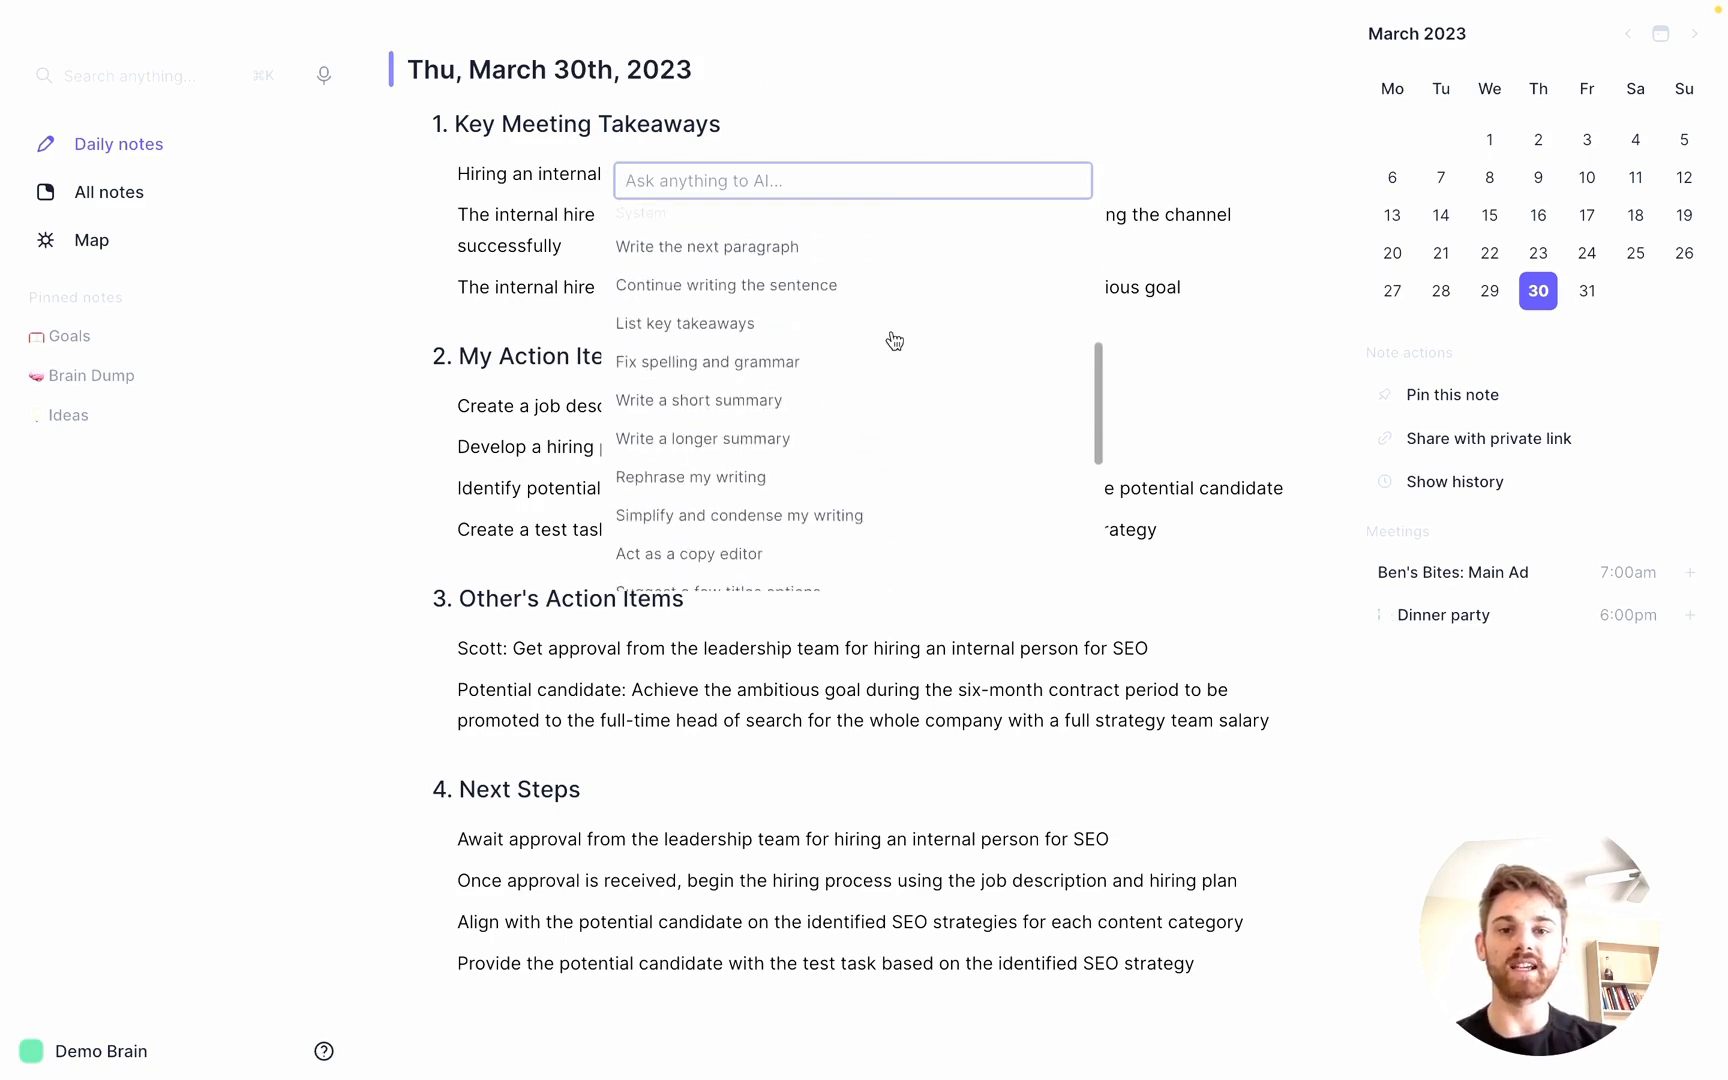
{"action": "mouse_move", "coordinate": [831, 322]}
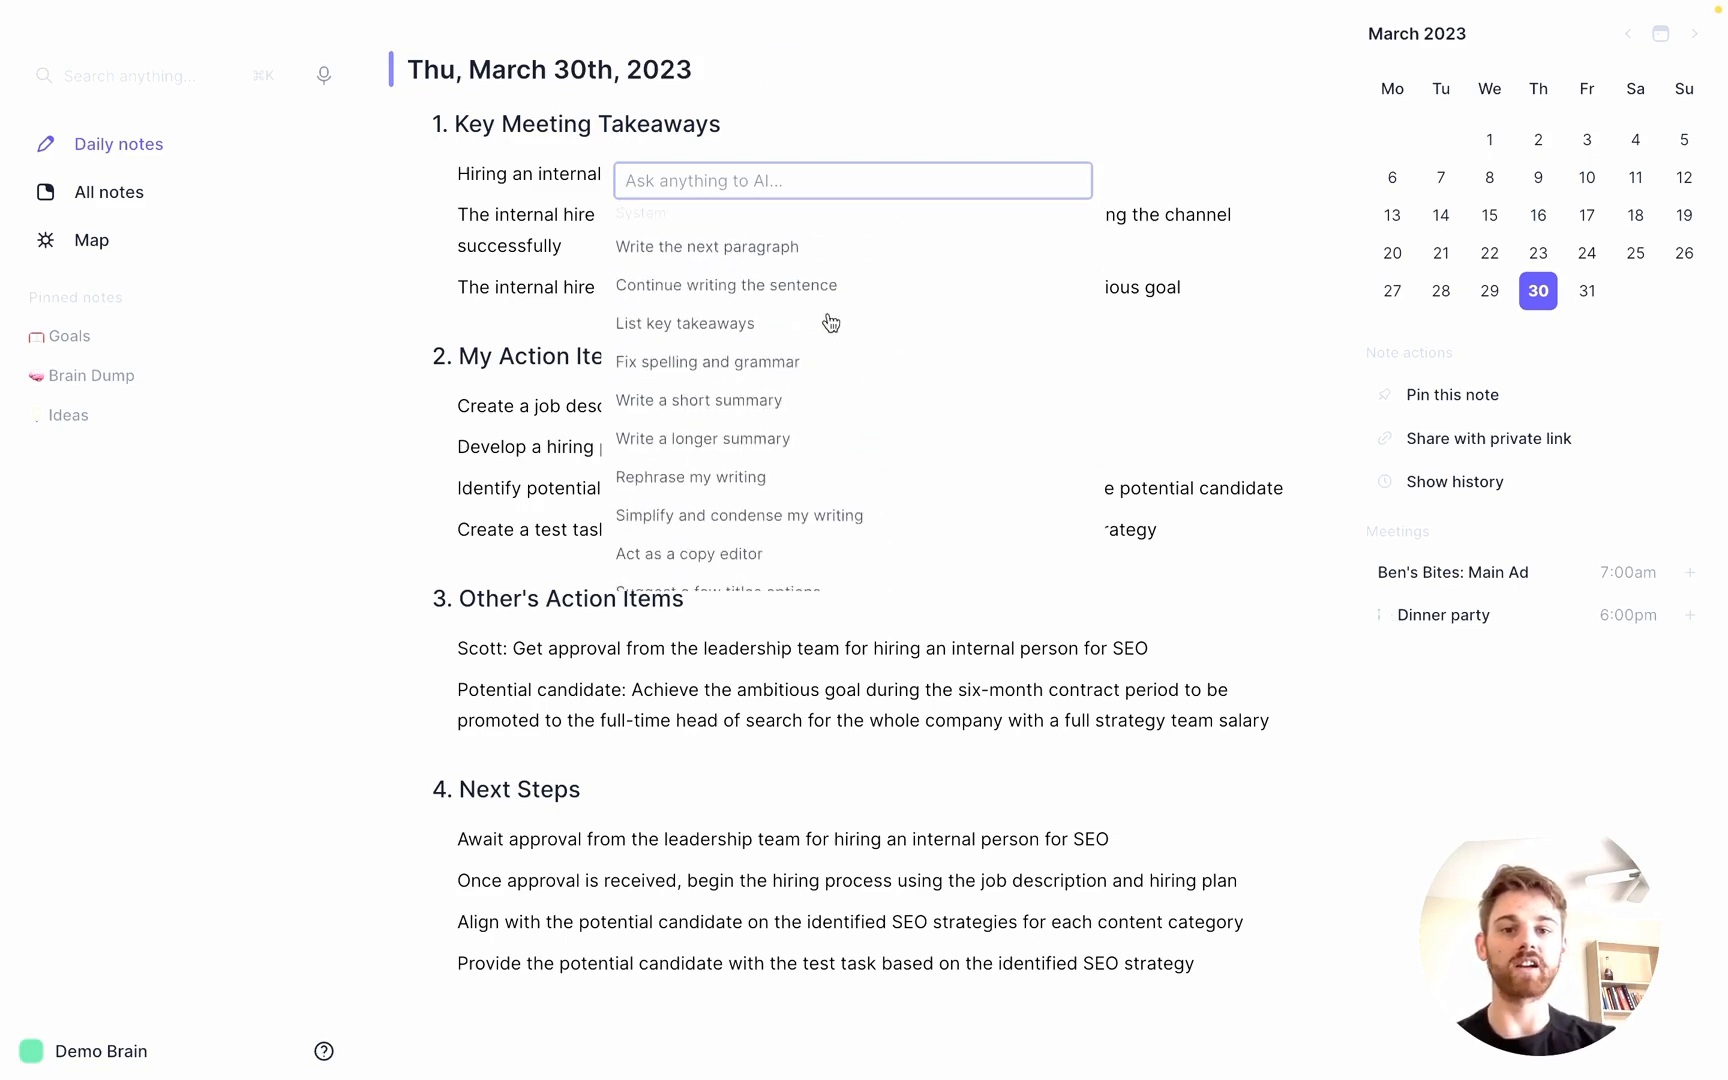
Clone the 'Write the next paragraph' prompt and start renaming it 'Exectu…'
{"action": "left_click", "coordinate": [706, 246]}
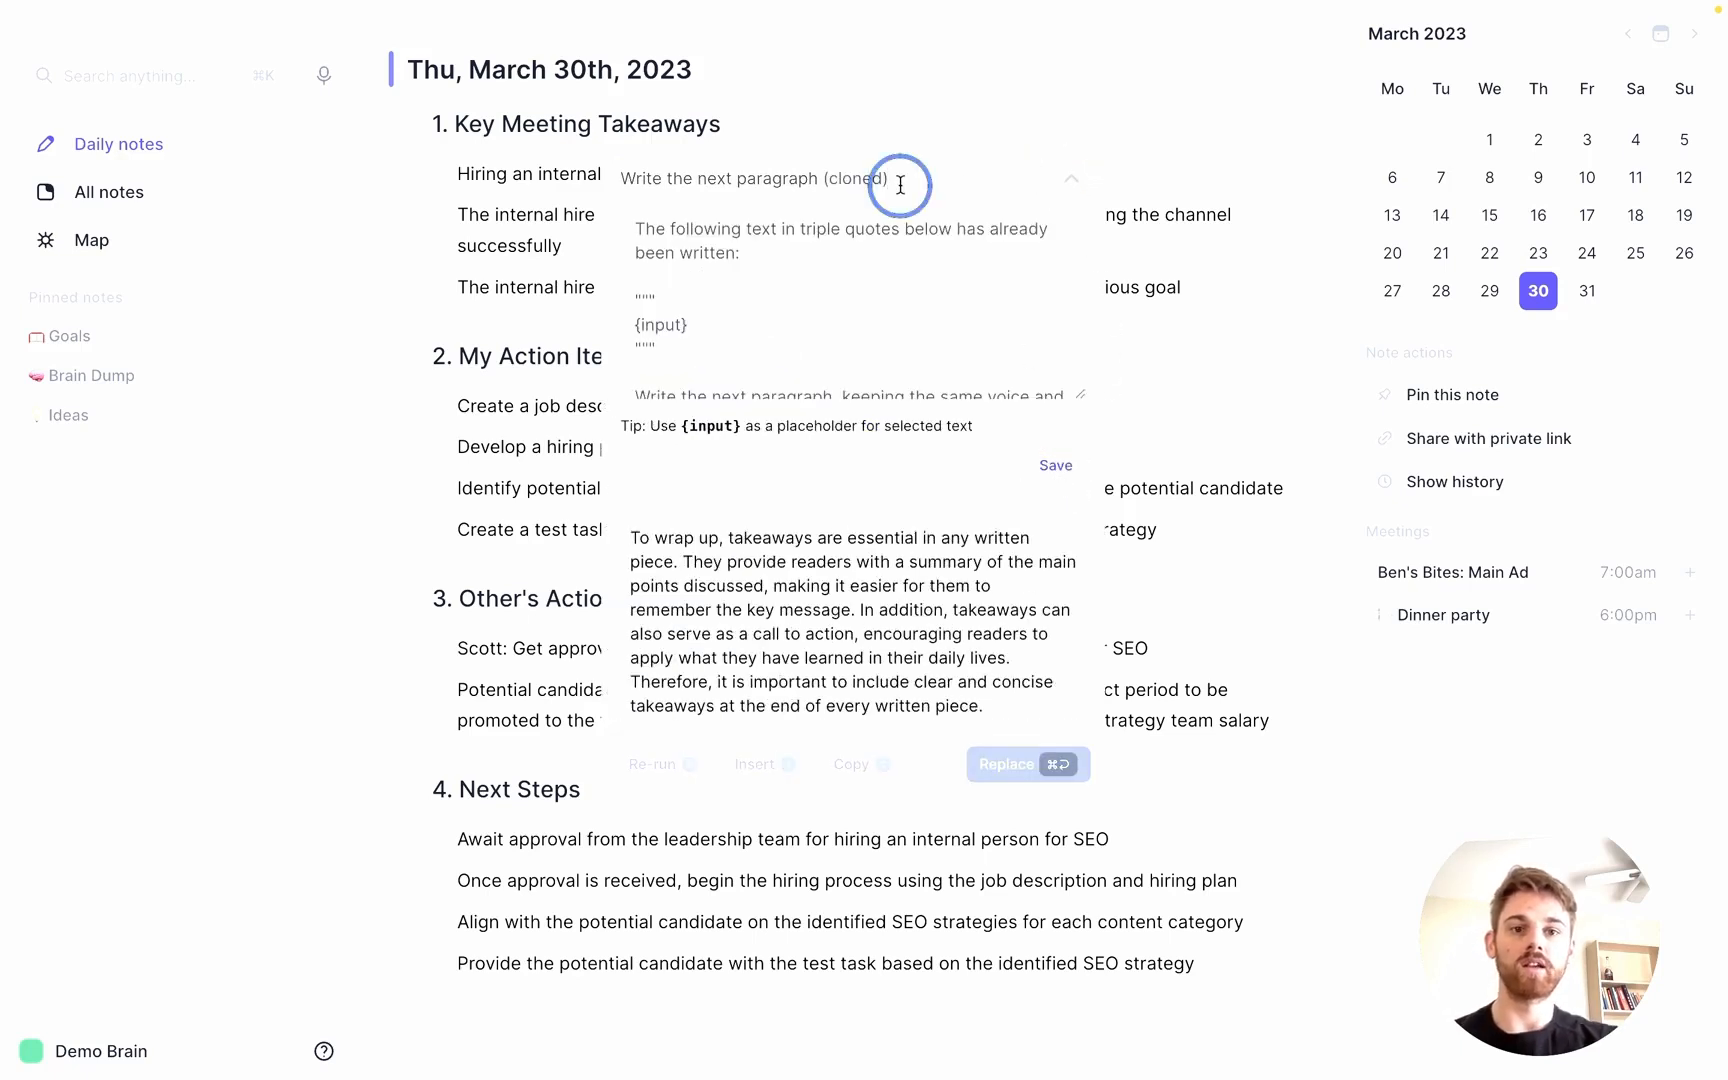
{"action": "type", "text": "Exectu"}
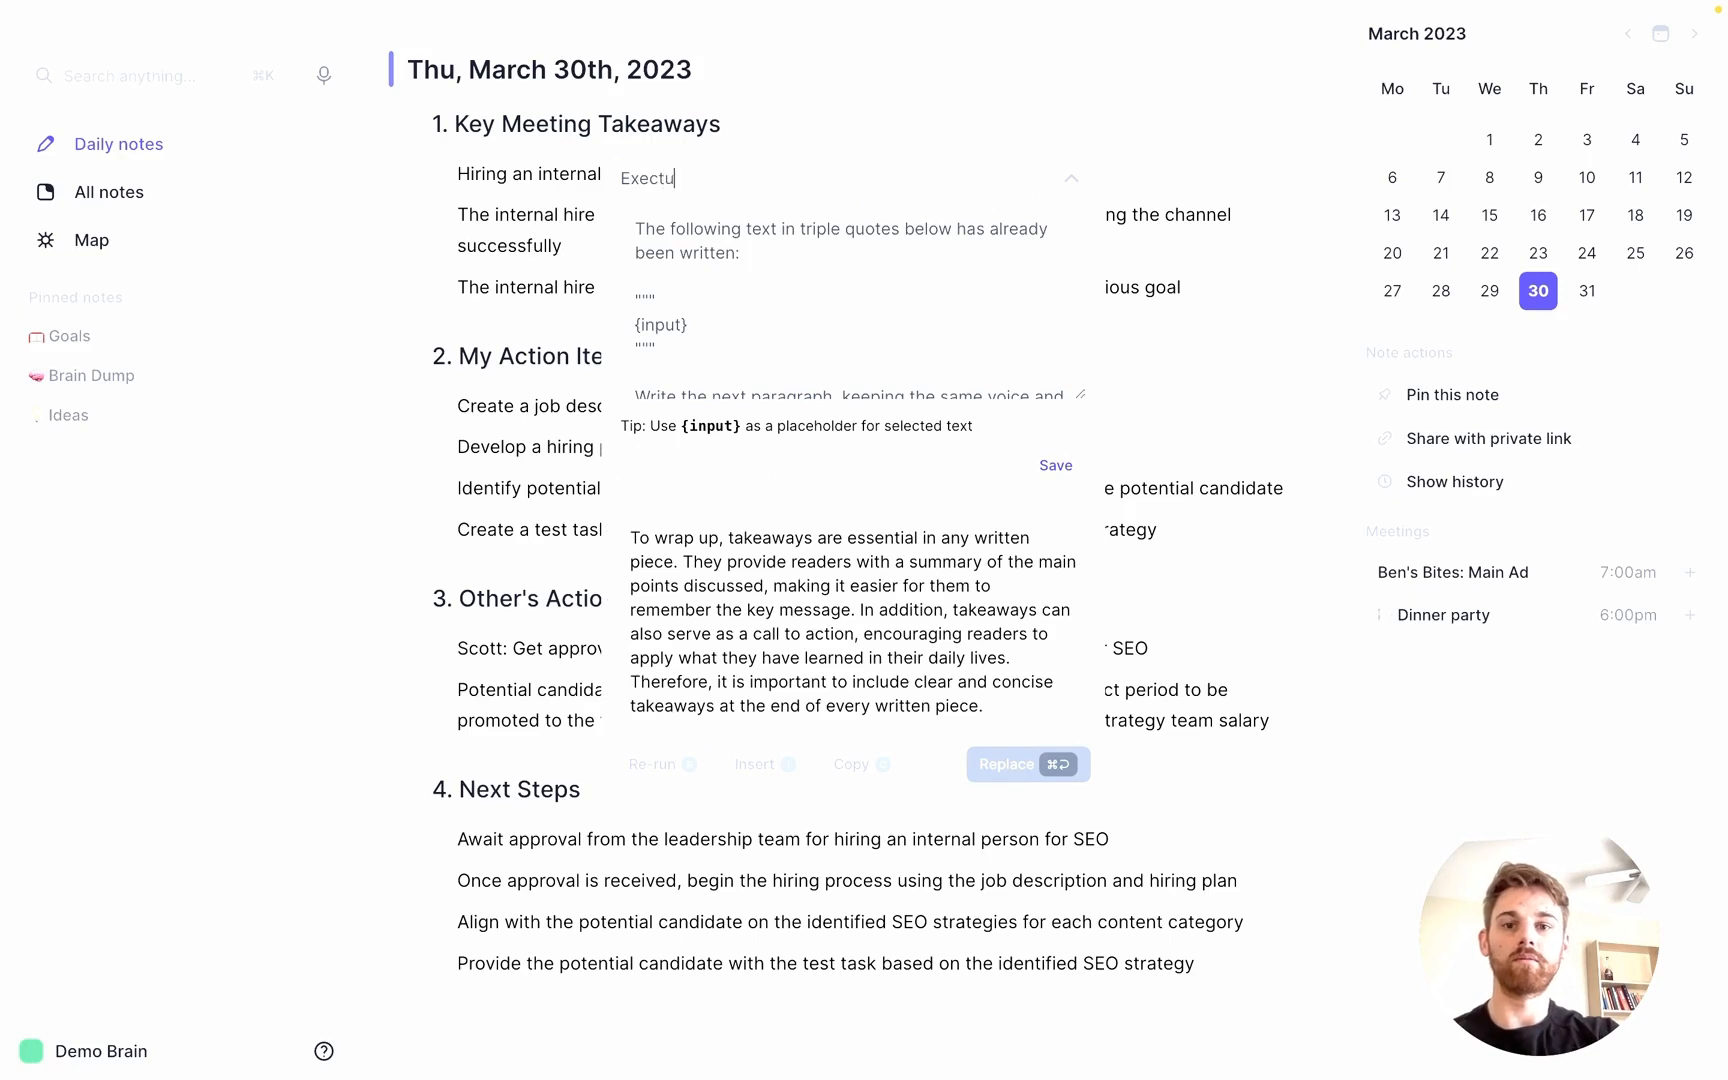